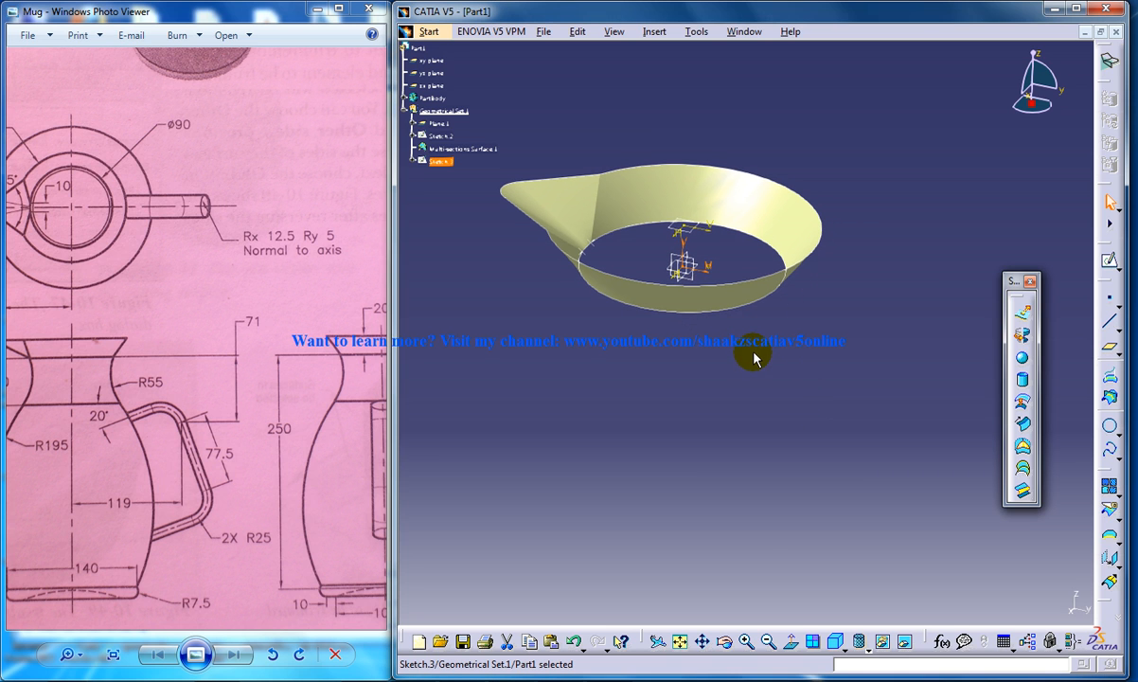
{"action": "mouse_move", "coordinate": [758, 365]}
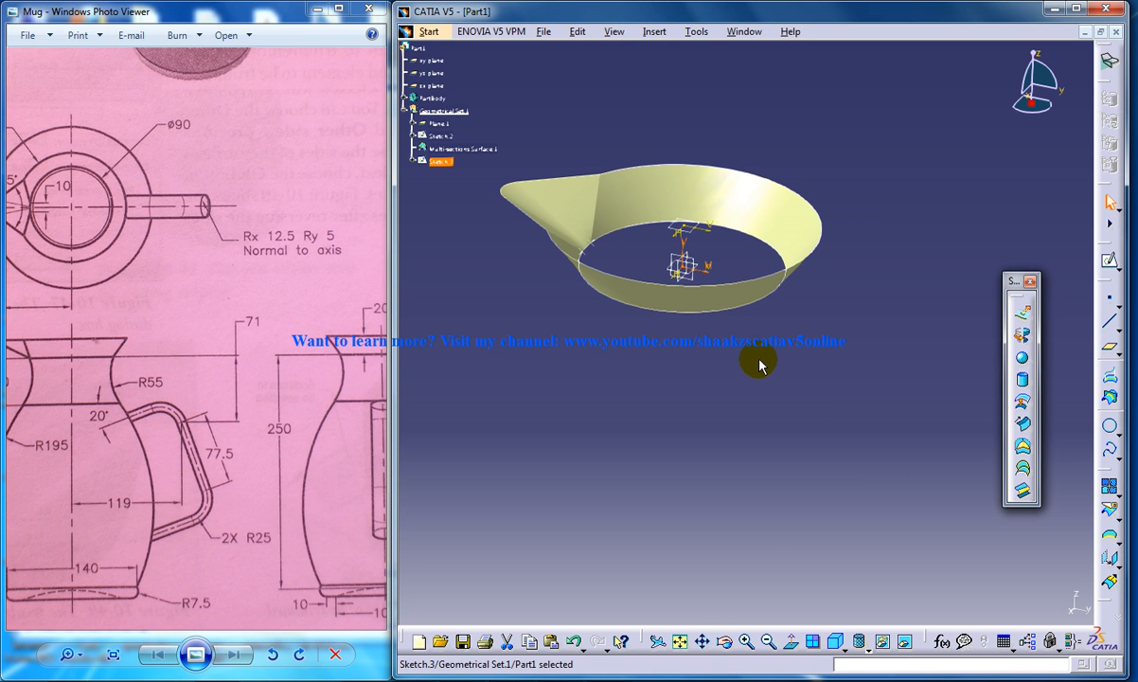
{"action": "mouse_move", "coordinate": [729, 353]}
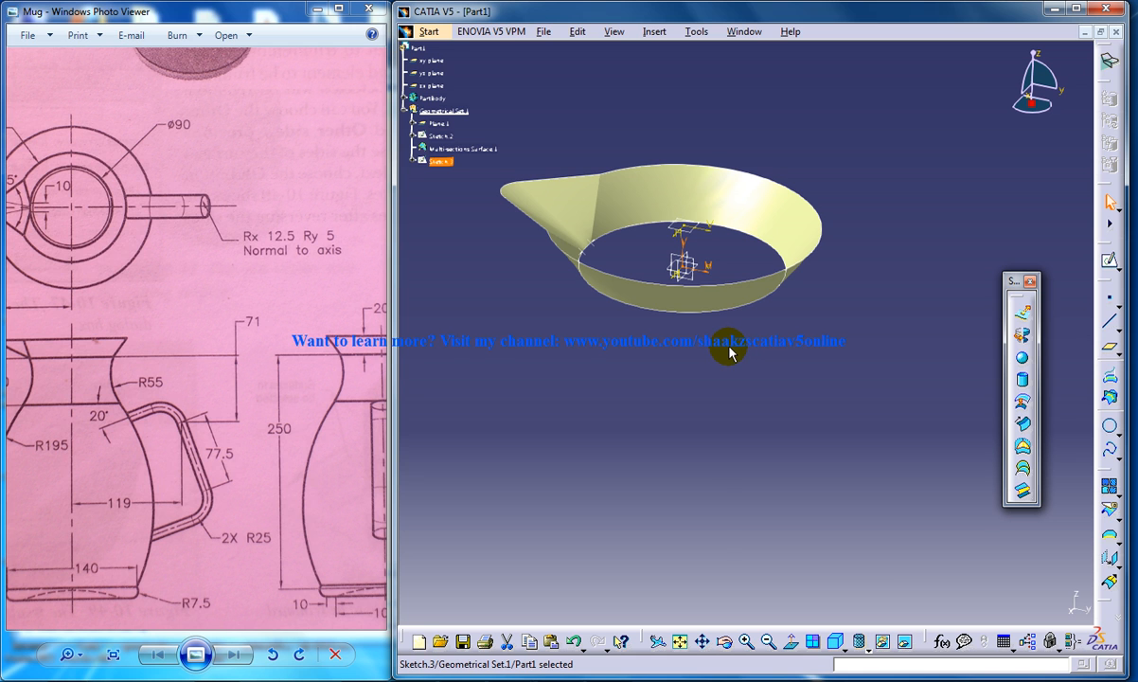
{"action": "mouse_move", "coordinate": [662, 199]}
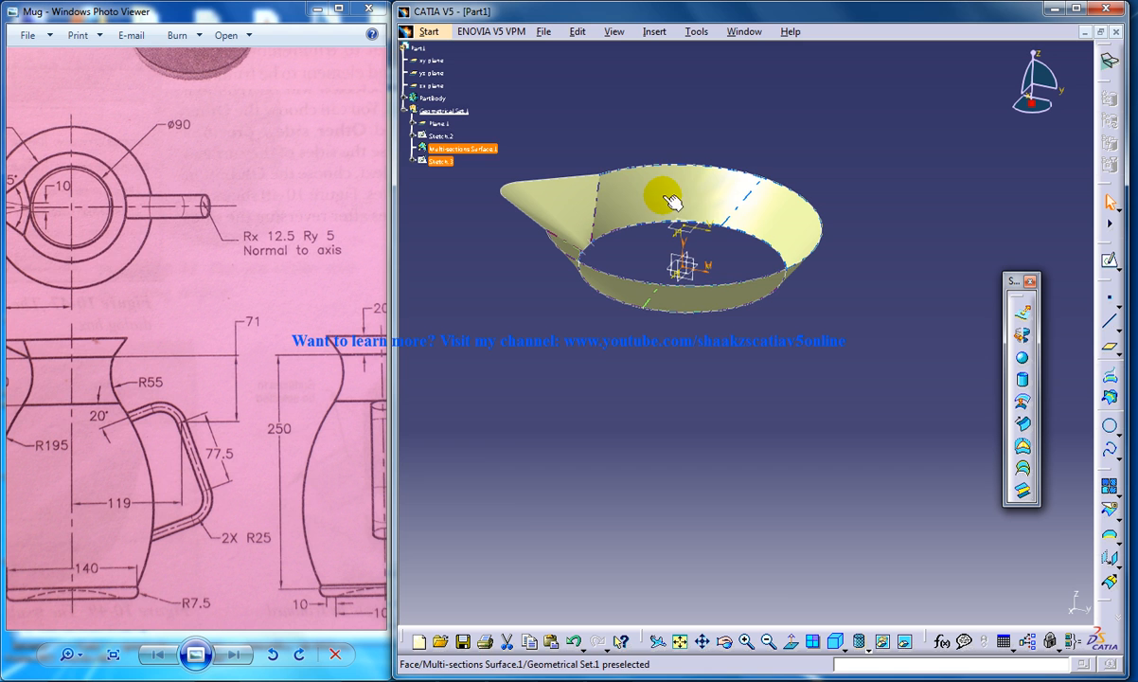
- Select Sketch.3 and choose the yz plane as support for the new profile sketch
{"action": "left_click", "coordinate": [697, 294]}
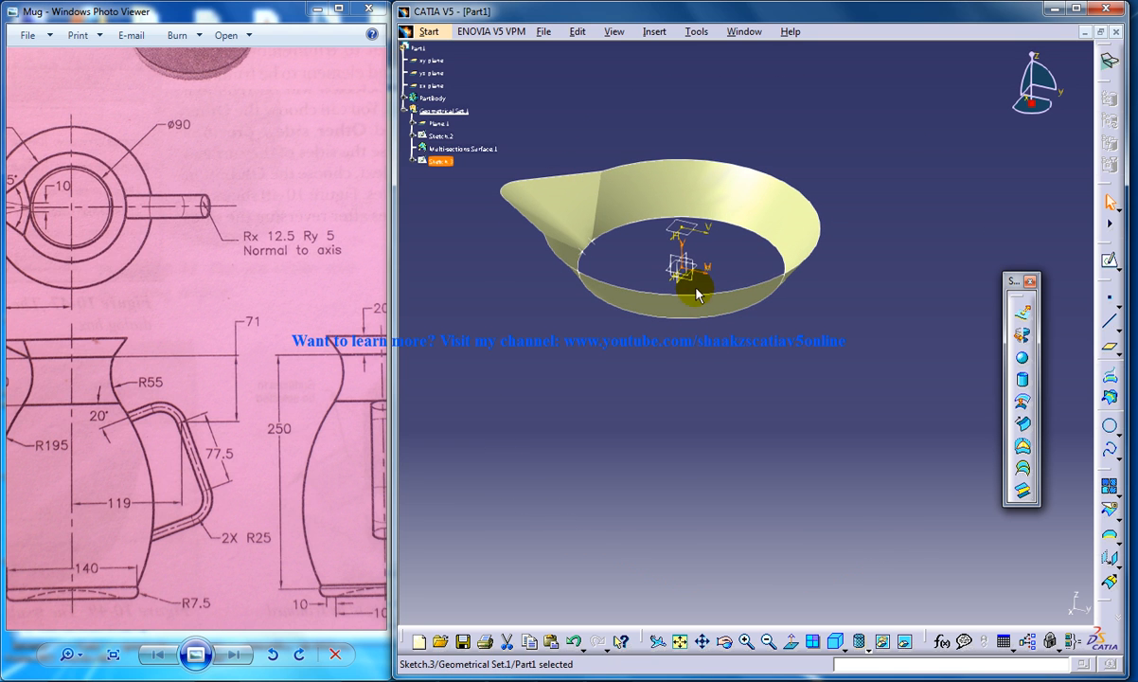
{"action": "left_click", "coordinate": [432, 72]}
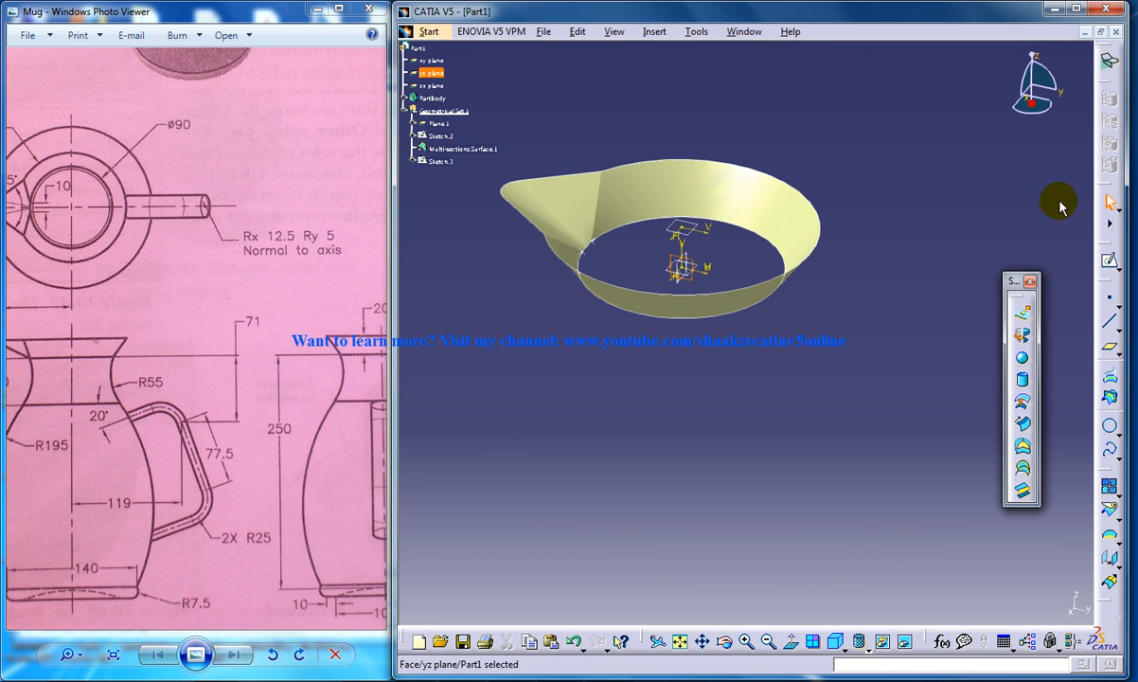
{"action": "mouse_move", "coordinate": [1109, 261]}
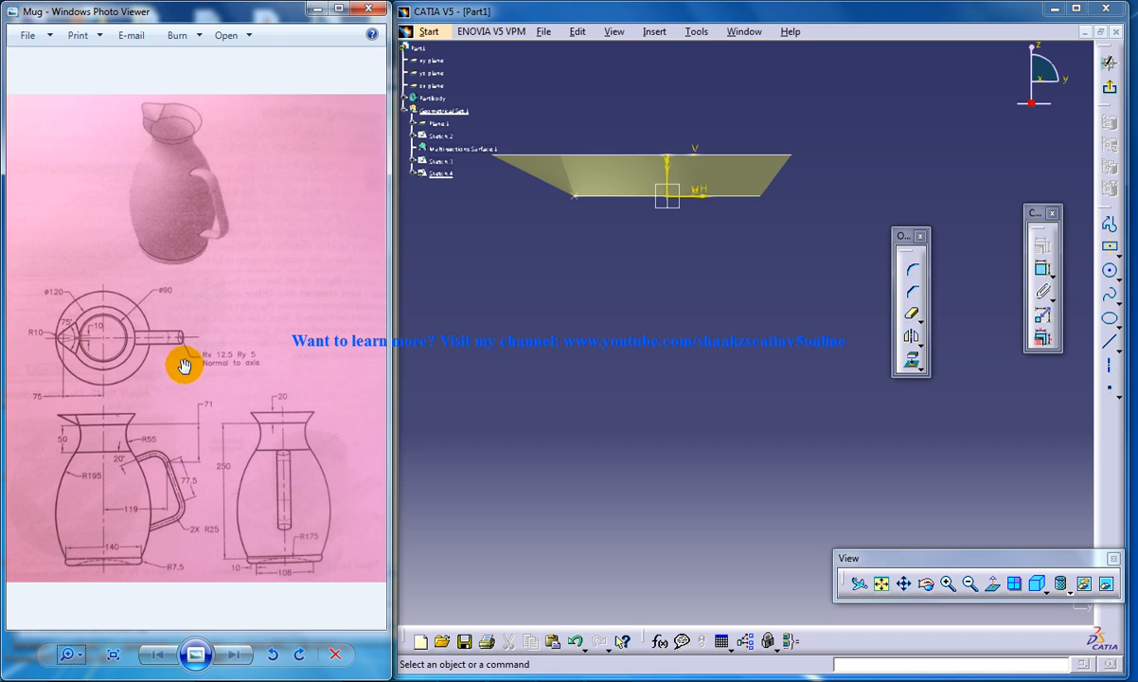
{"action": "mouse_move", "coordinate": [147, 488]}
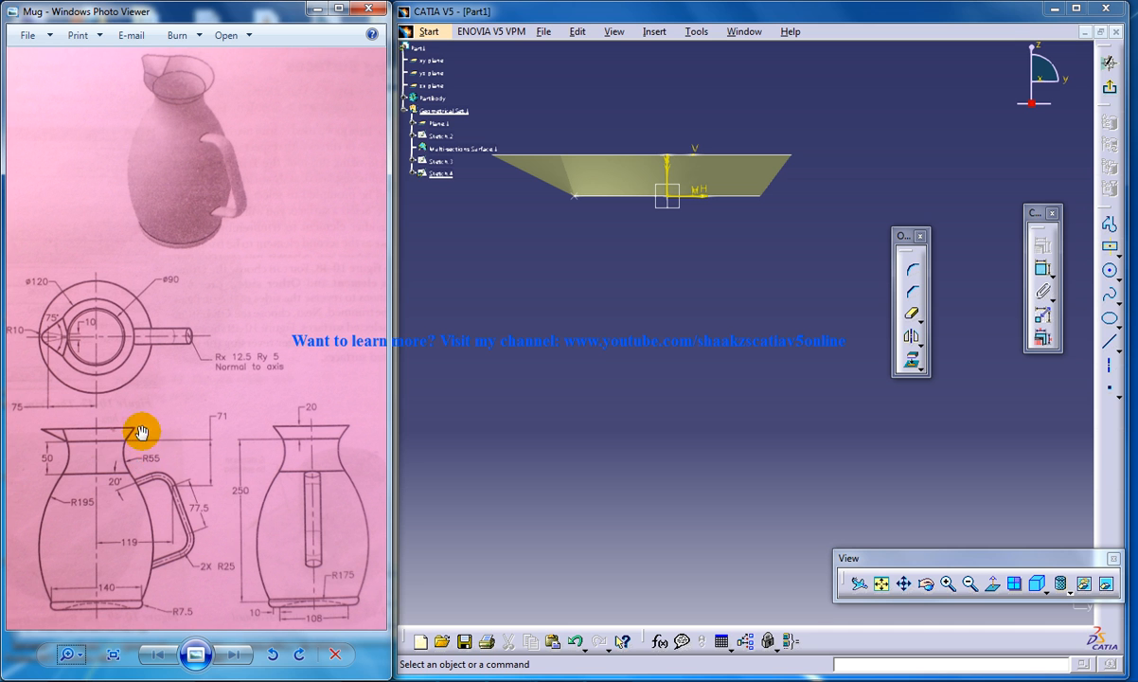
{"action": "mouse_move", "coordinate": [128, 443]}
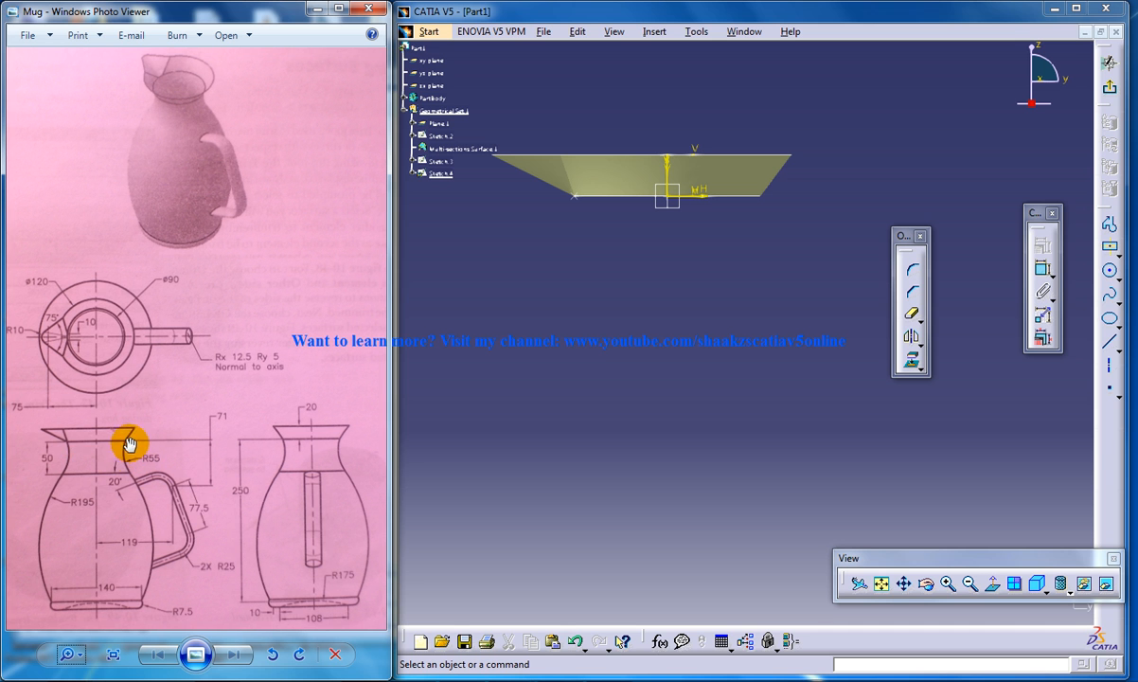
{"action": "mouse_move", "coordinate": [130, 485]}
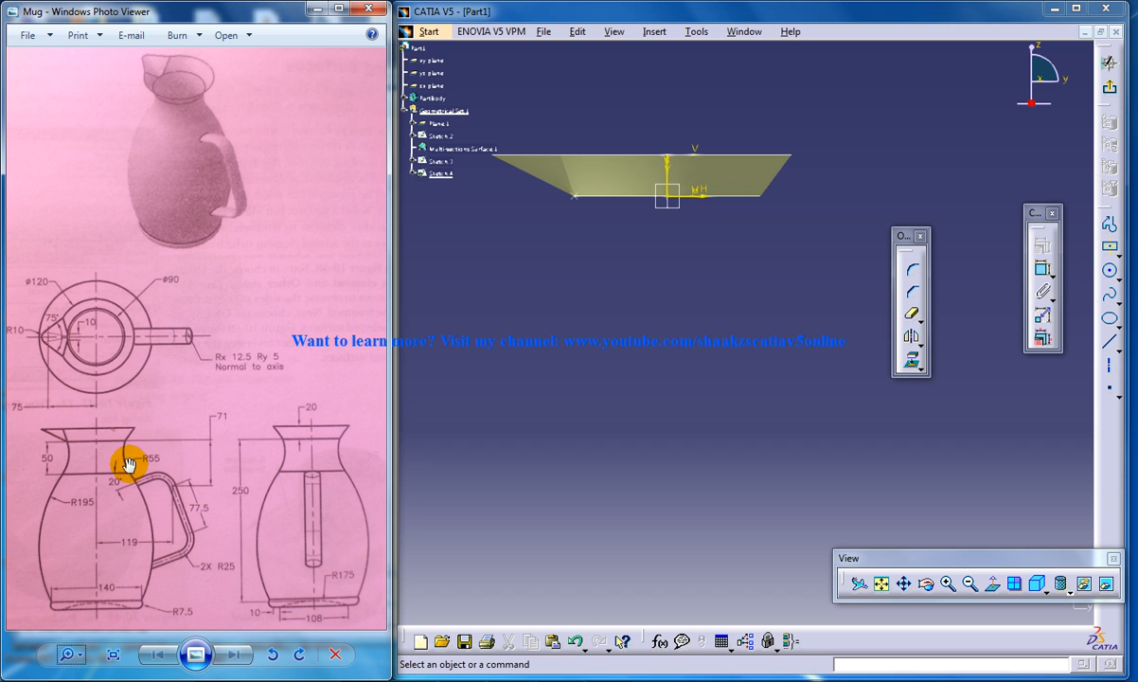
{"action": "mouse_move", "coordinate": [871, 318]}
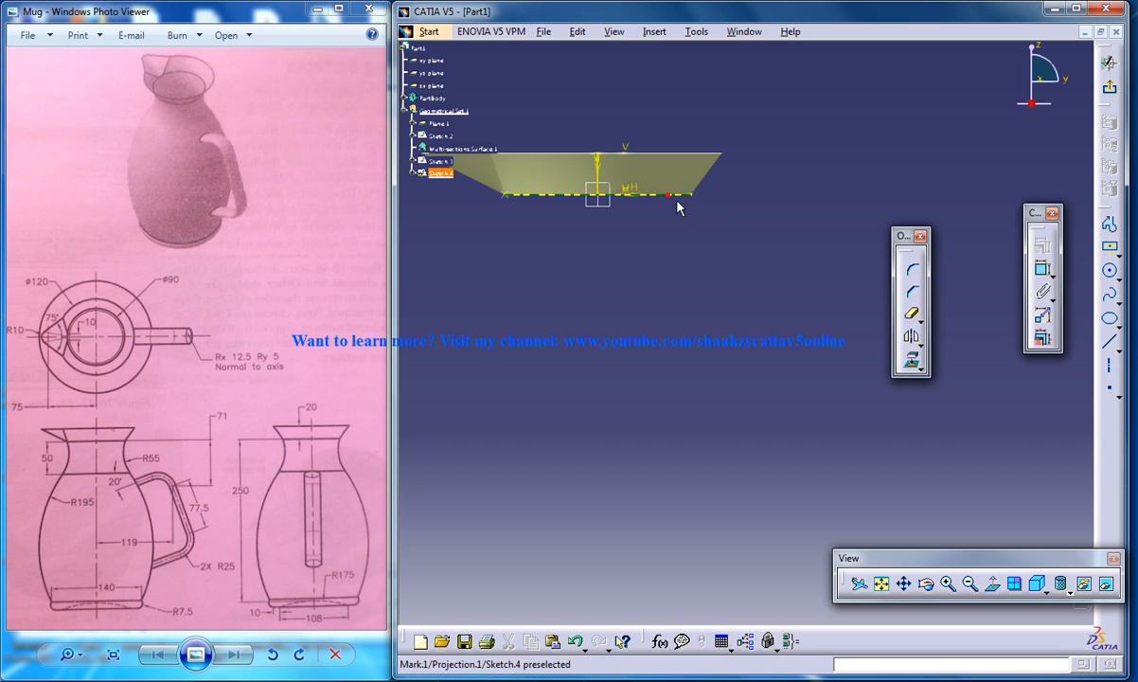
{"action": "left_click", "coordinate": [667, 193]}
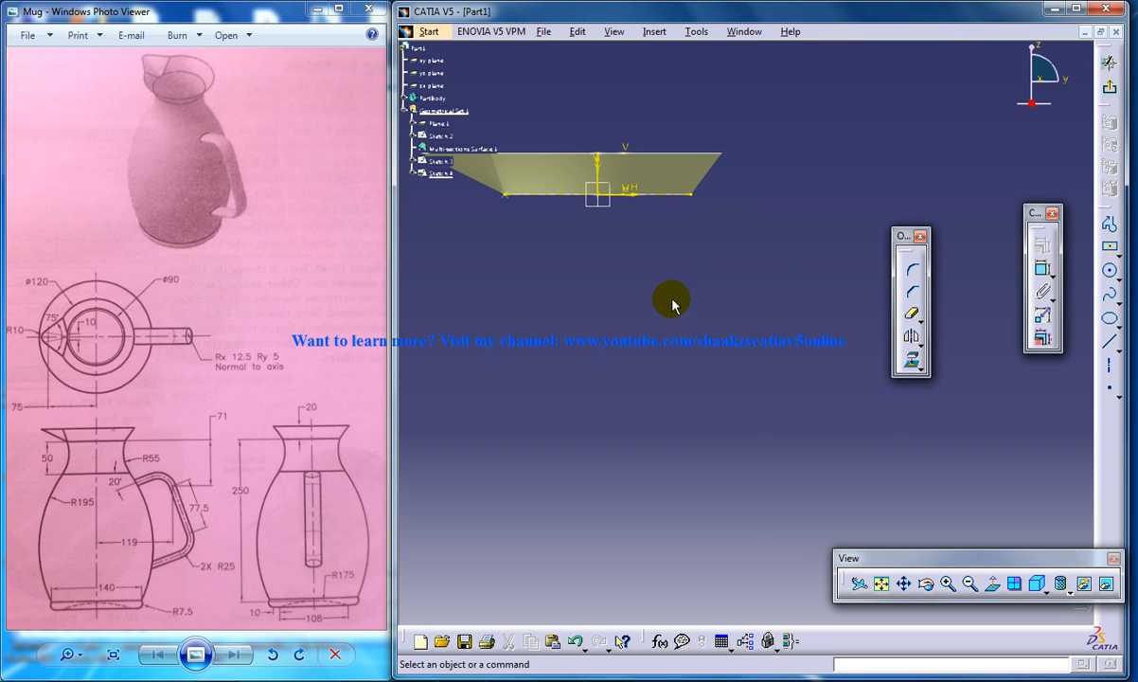
{"action": "mouse_move", "coordinate": [1087, 301]}
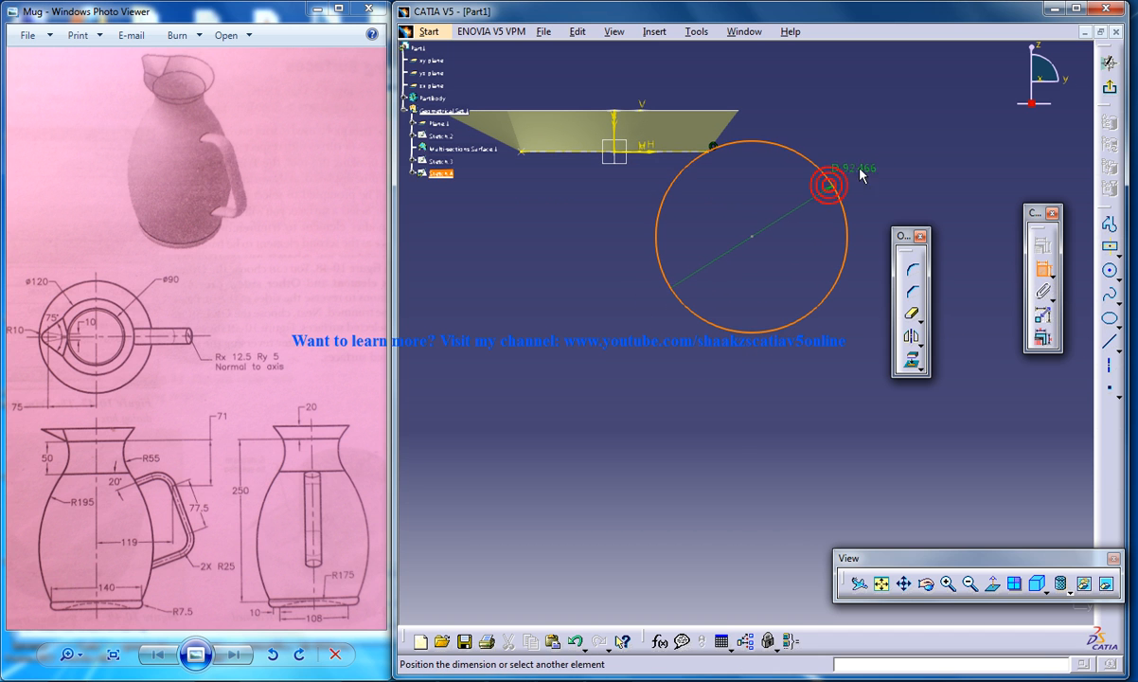
- Constrain the body circle's diameter to 110mm
{"action": "double_click", "coordinate": [829, 181]}
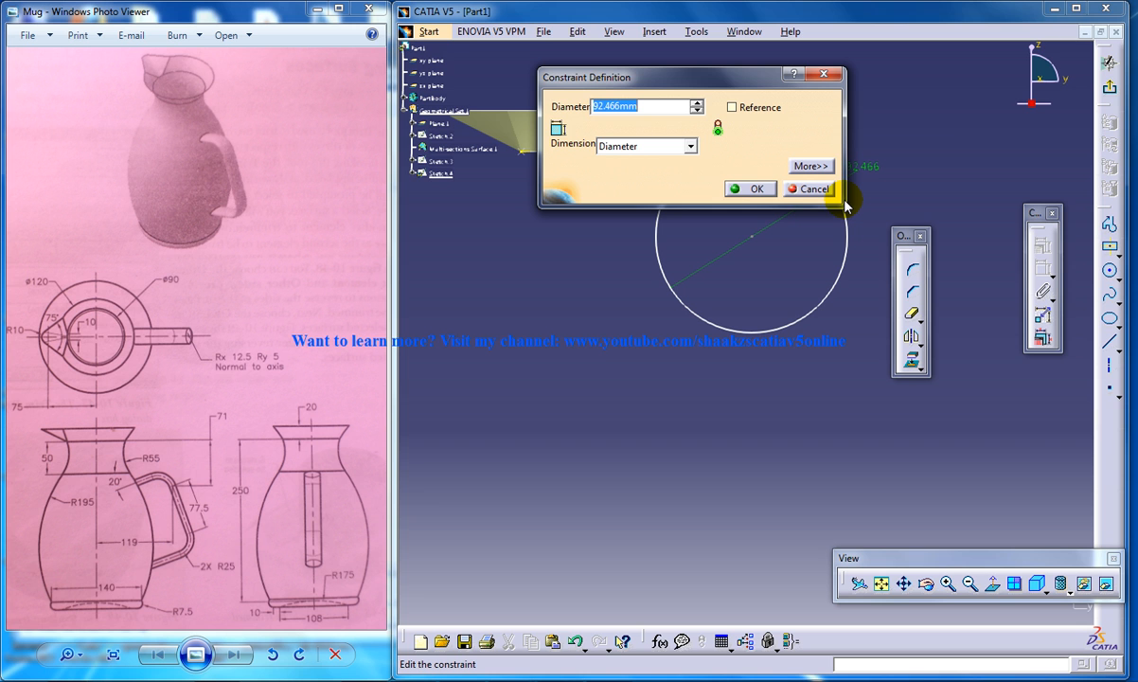
{"action": "type", "text": "110mm"}
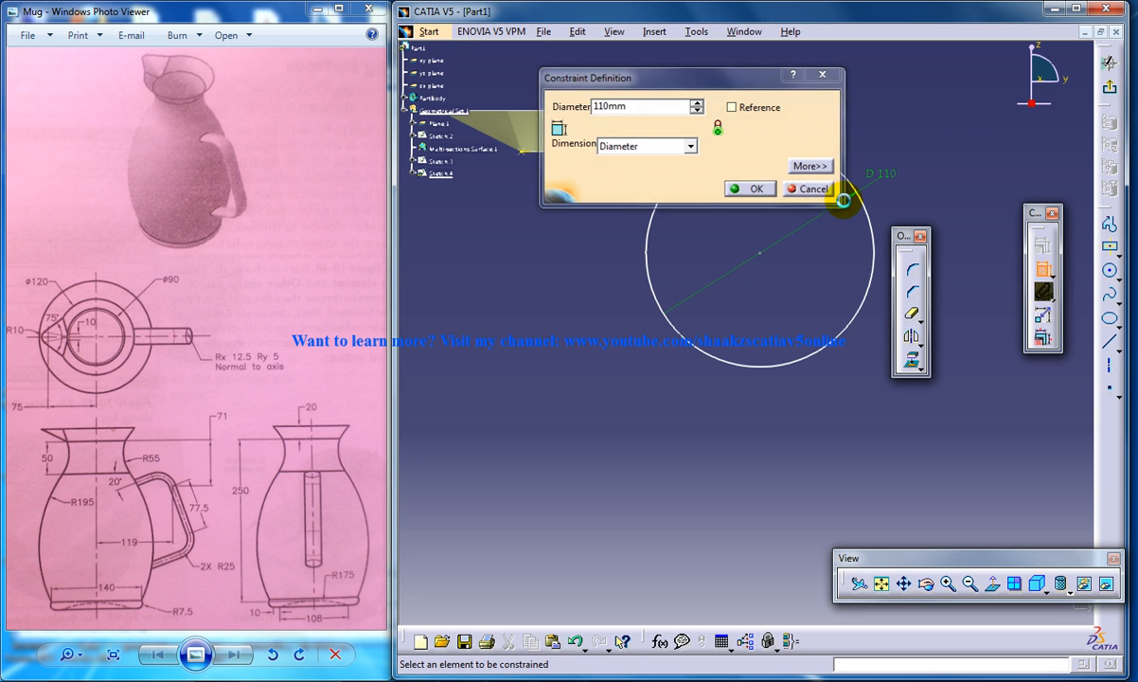
{"action": "left_click", "coordinate": [750, 189]}
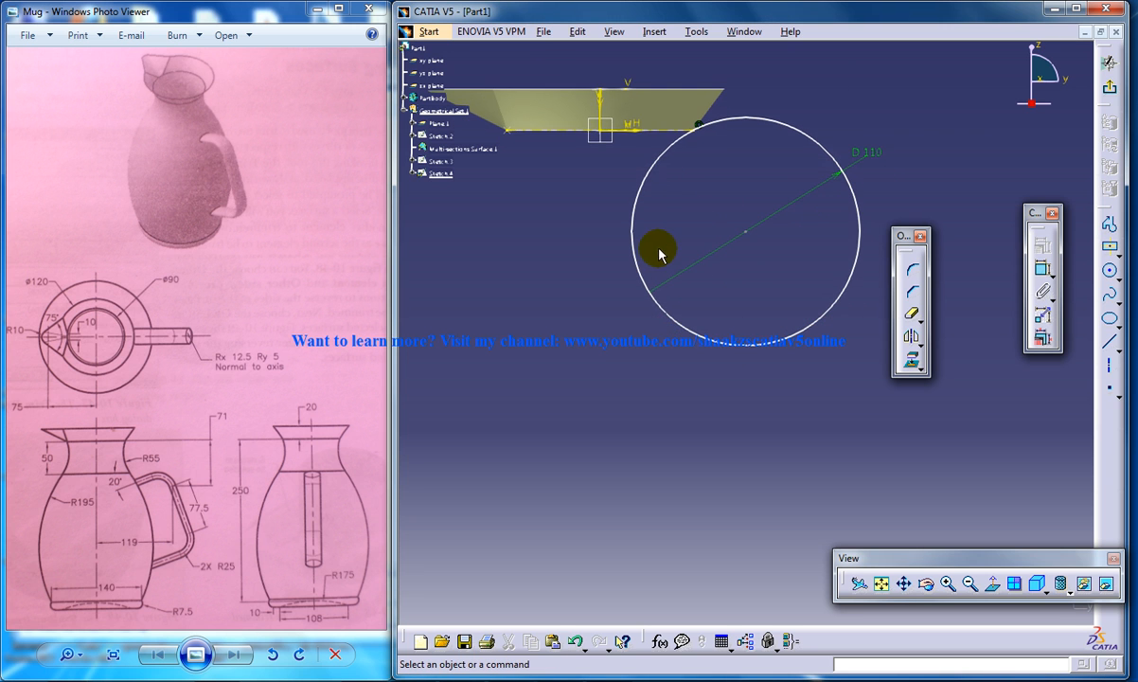
{"action": "mouse_move", "coordinate": [667, 231]}
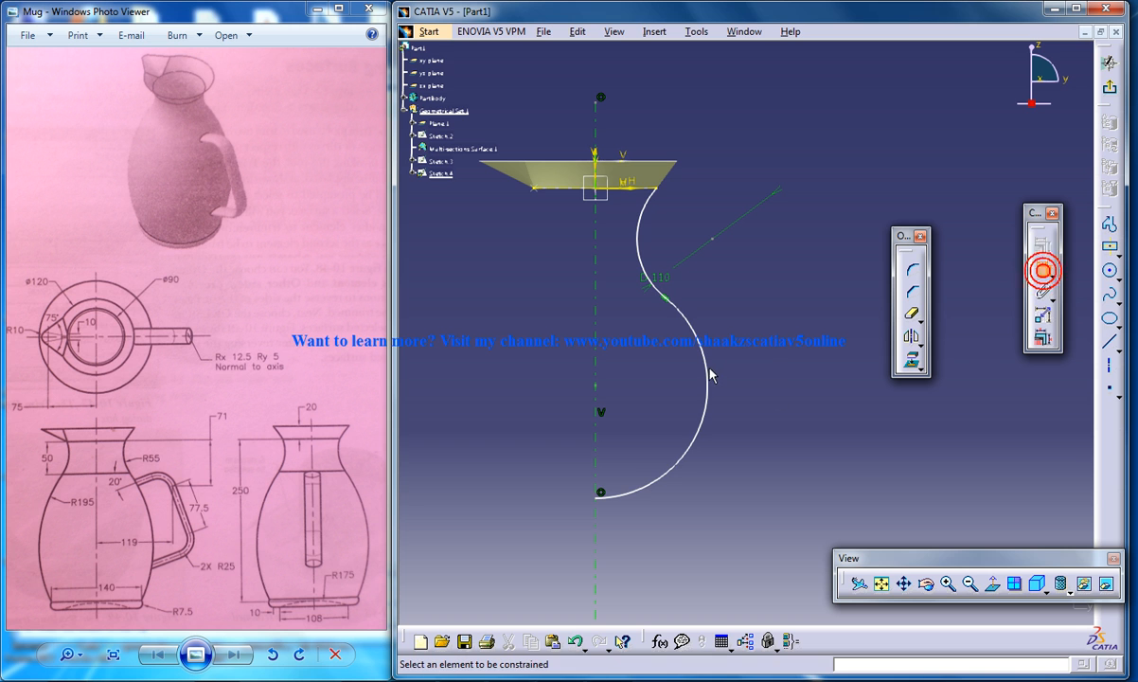
- Edit the lower arc's radius value and pick its bottom end point
{"action": "double_click", "coordinate": [763, 357]}
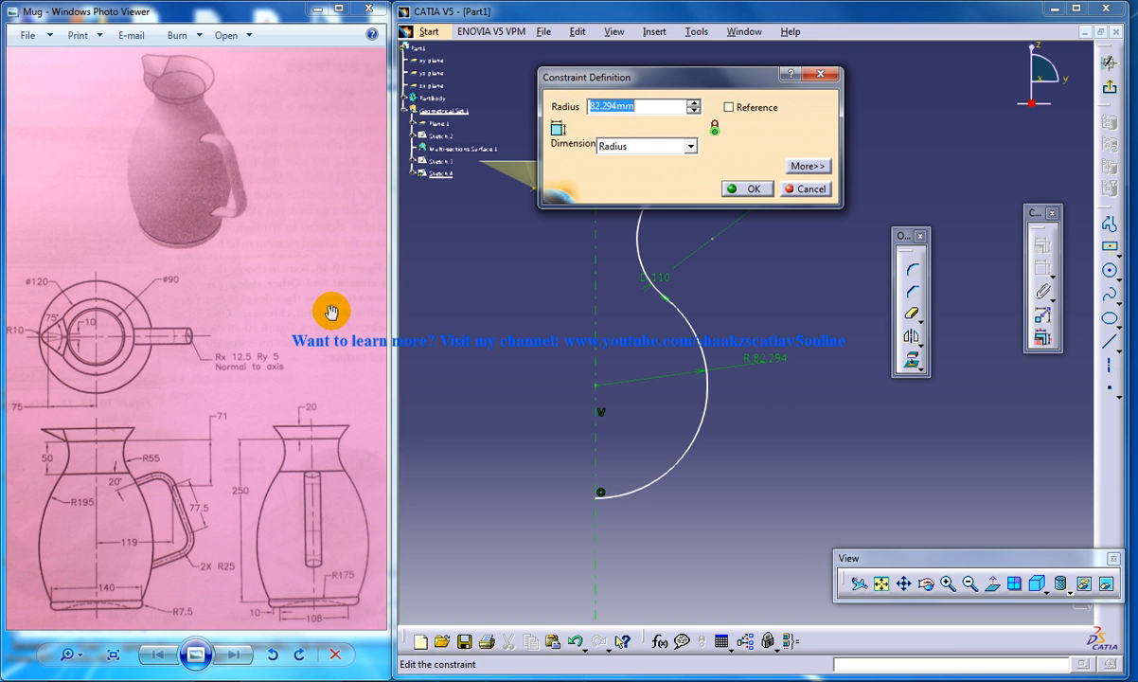
{"action": "left_click", "coordinate": [746, 190]}
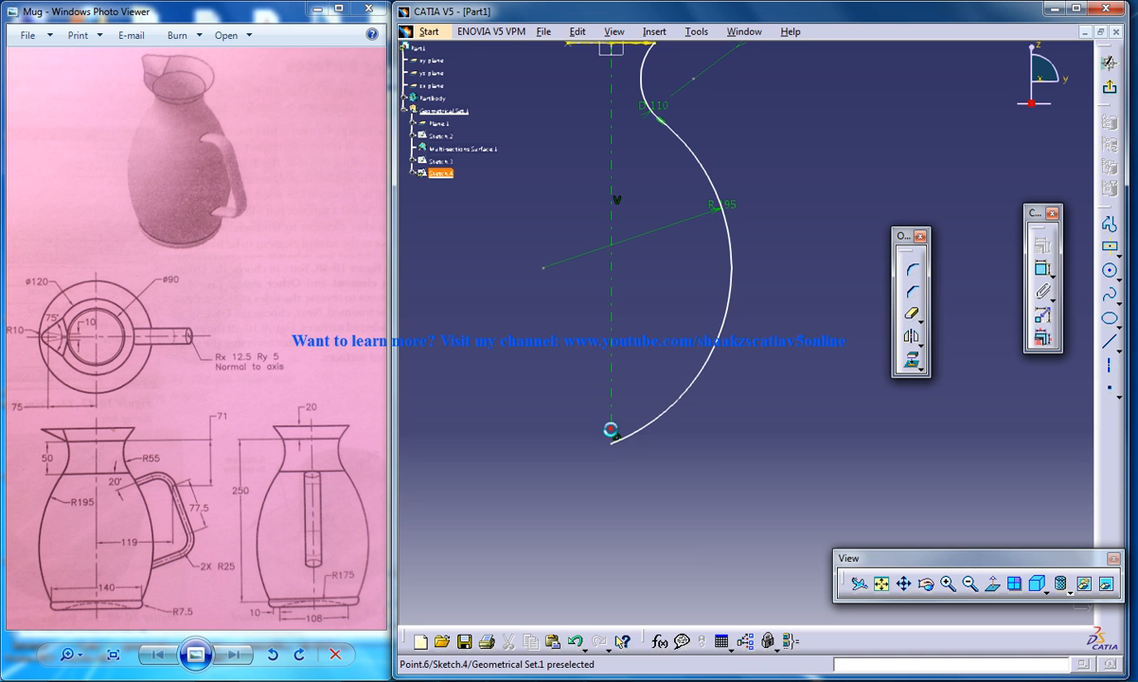
{"action": "left_click", "coordinate": [610, 431]}
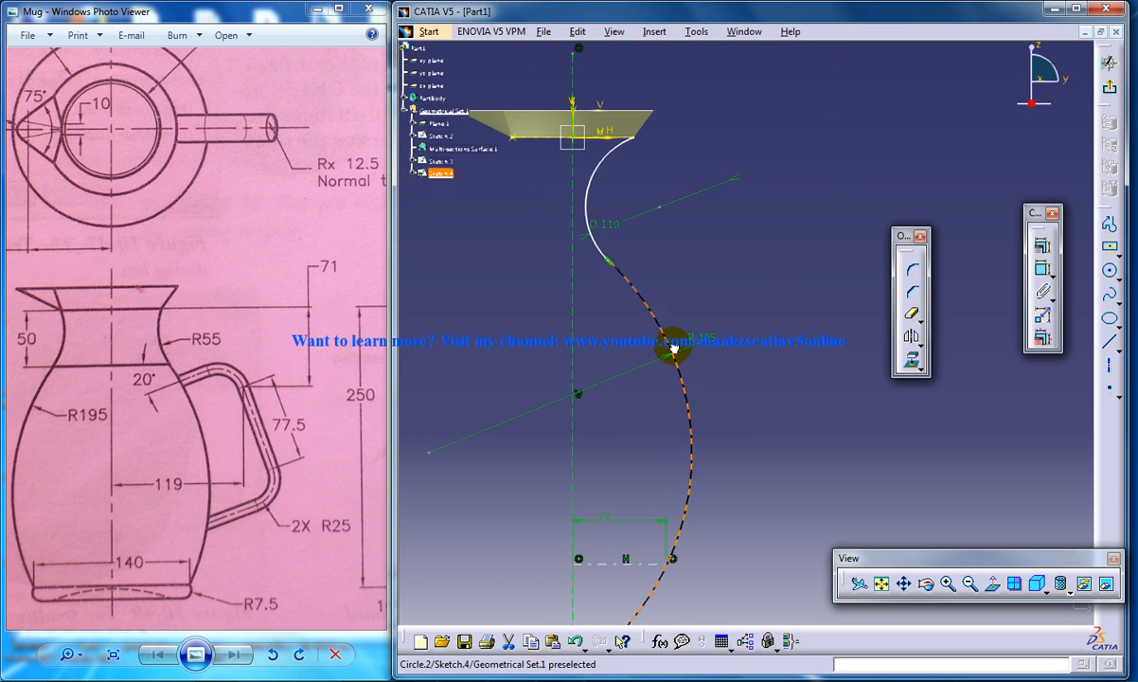
- Drag the lower arc outward so it follows the drawing's bulging side
{"action": "left_click_drag", "start_coordinate": [672, 350], "coordinate": [724, 370]}
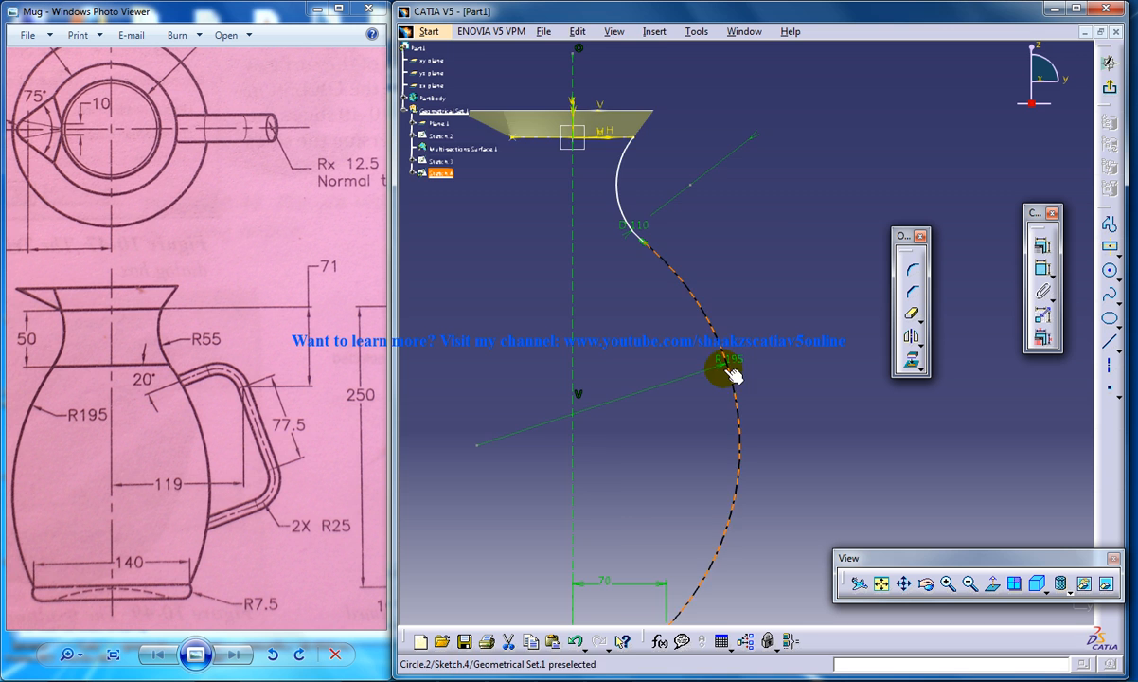
{"action": "left_click", "coordinate": [718, 369]}
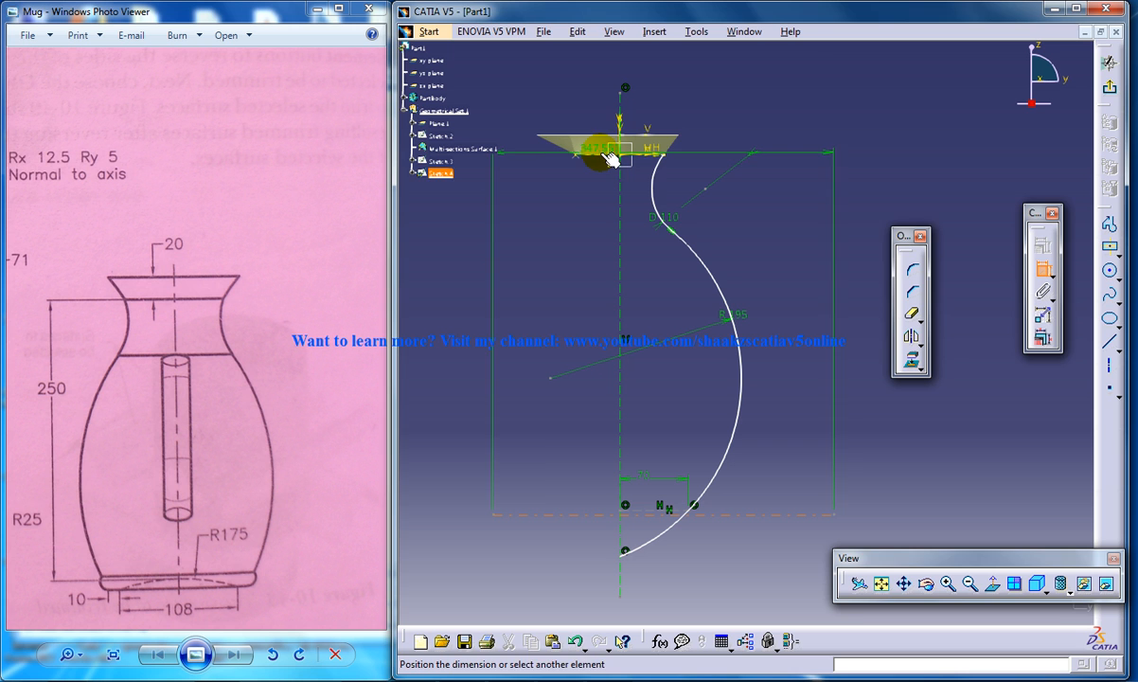
- Set the rim-to-base construction line distance value in Constraint Definition
{"action": "double_click", "coordinate": [610, 155]}
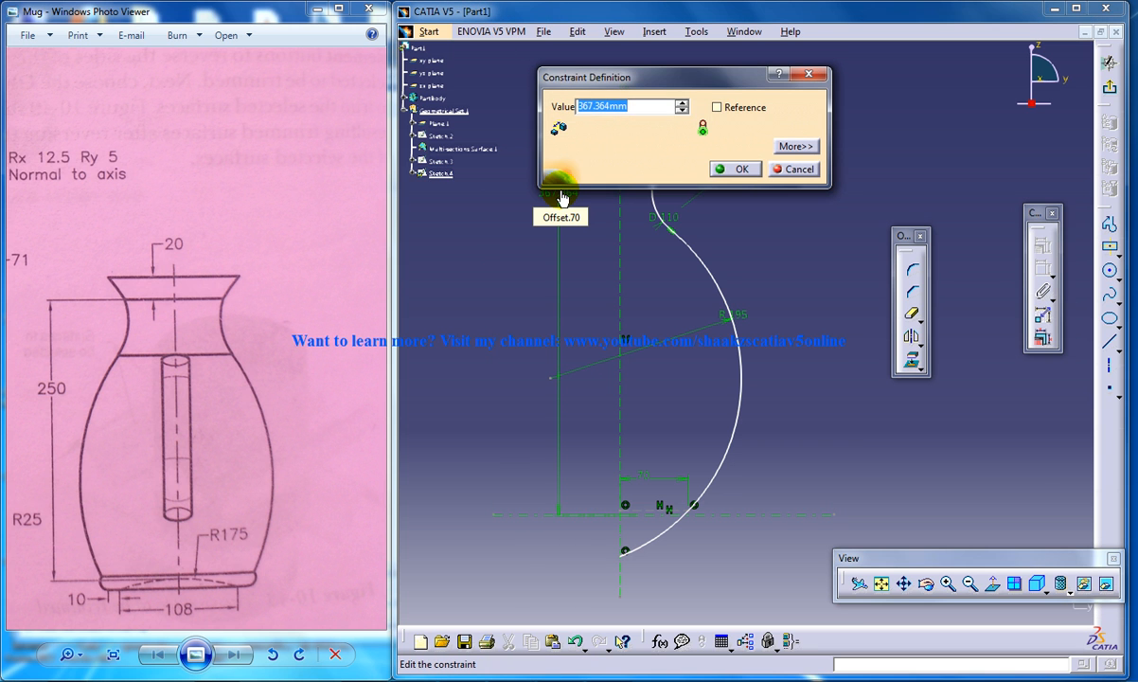
{"action": "left_click", "coordinate": [734, 168]}
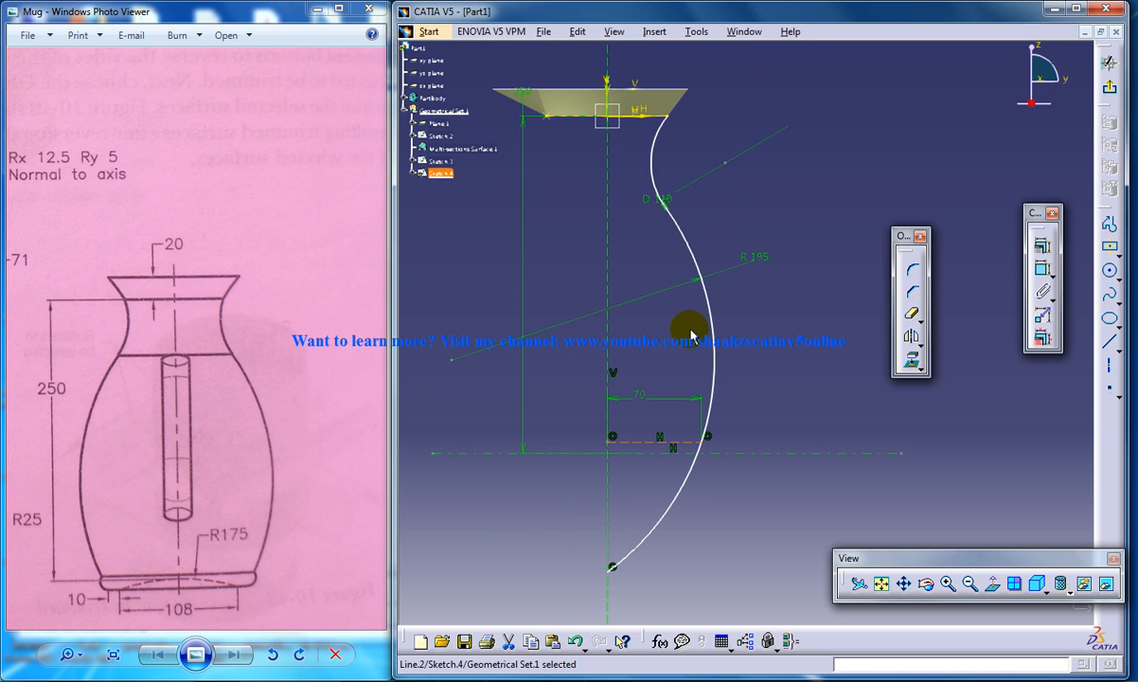
{"action": "mouse_move", "coordinate": [579, 465]}
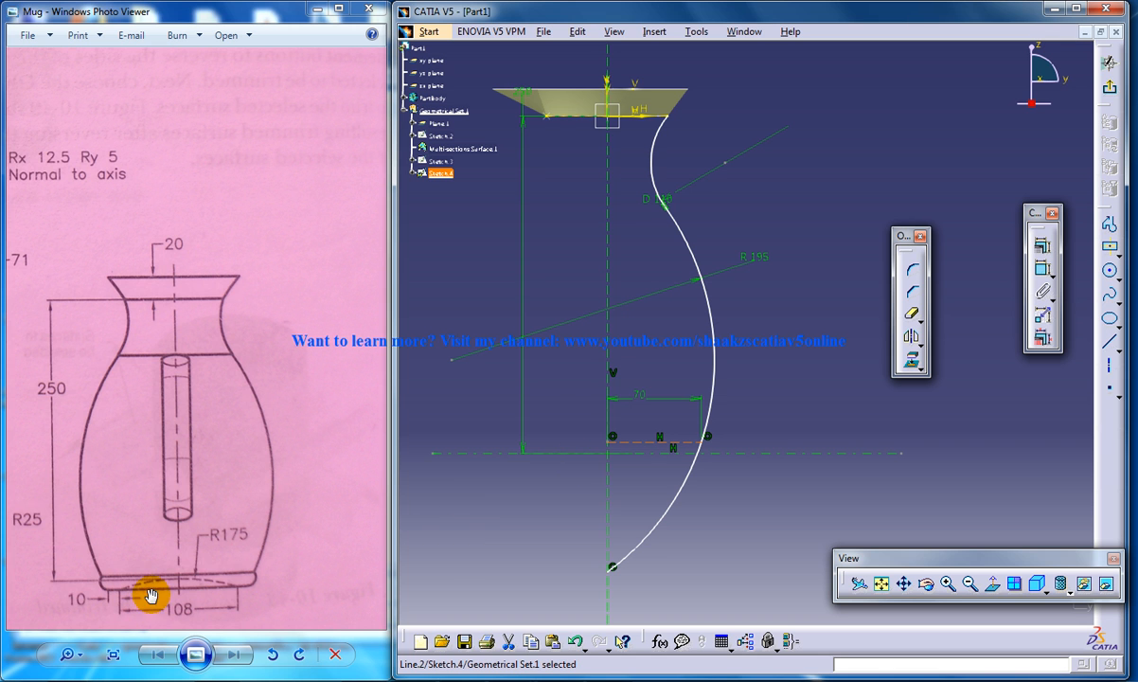
{"action": "mouse_move", "coordinate": [168, 583]}
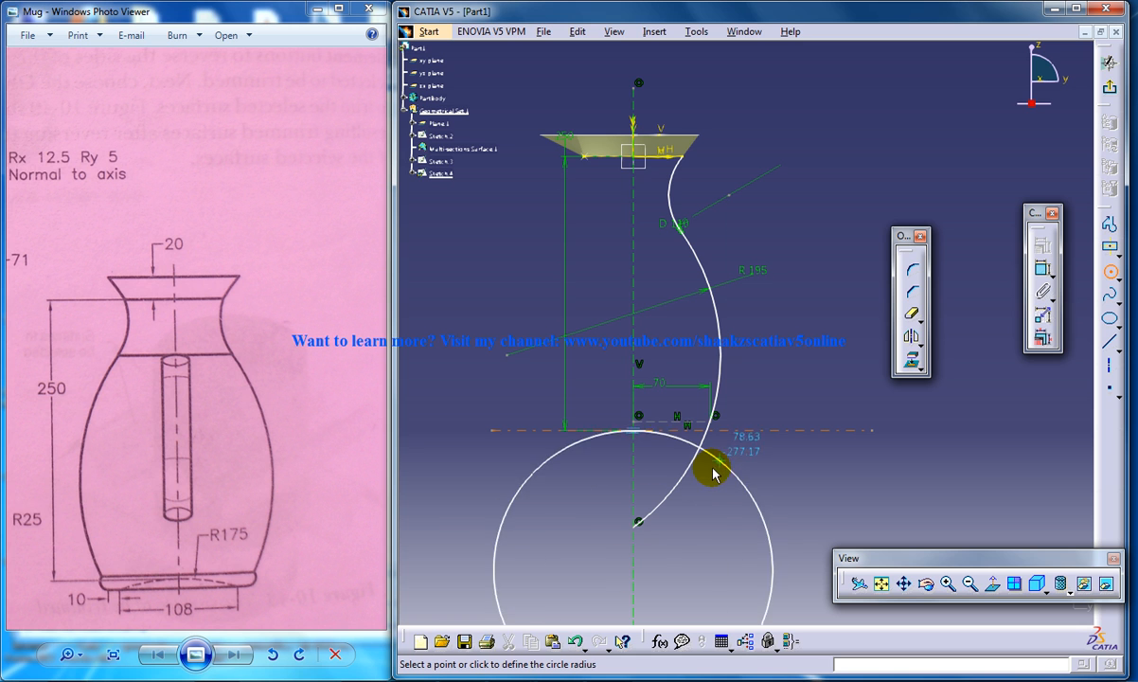
- Size the new circle under the base with a radius dimension instead of a diameter
{"action": "left_click", "coordinate": [716, 473]}
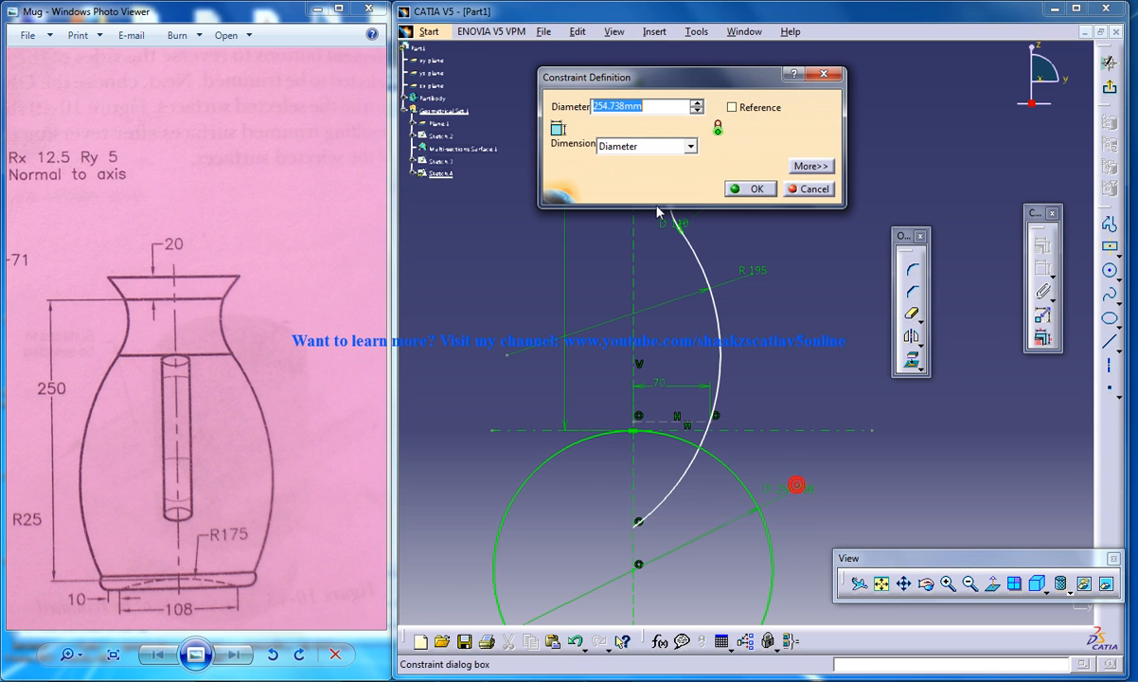
{"action": "left_click", "coordinate": [689, 146]}
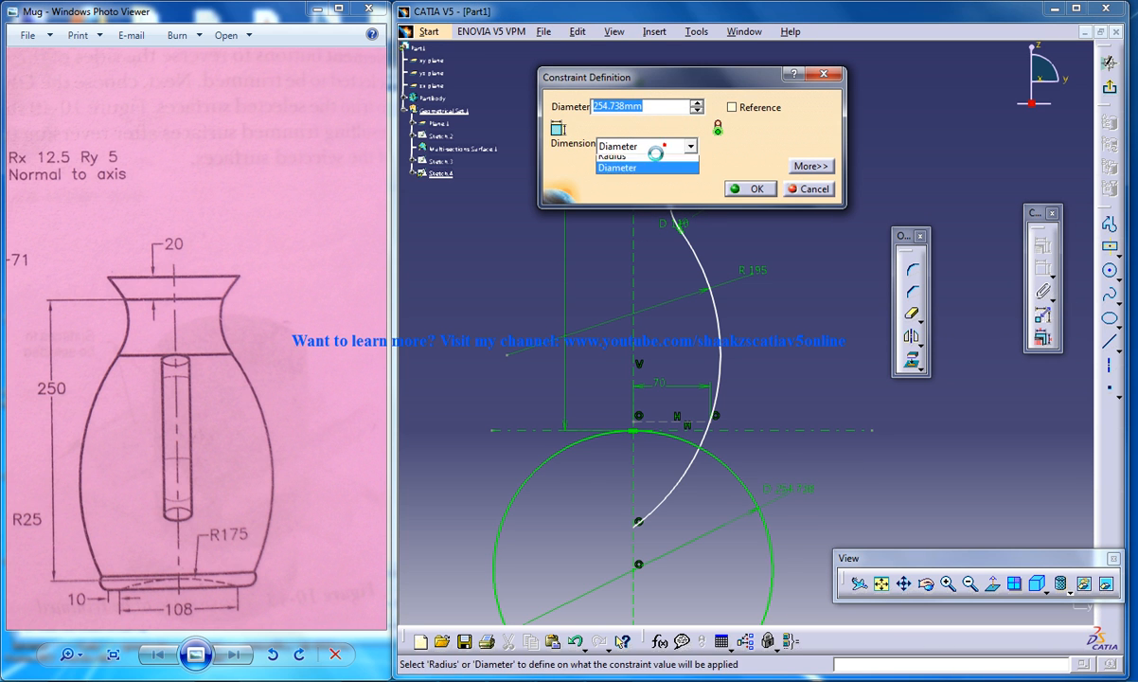
{"action": "left_click", "coordinate": [614, 155]}
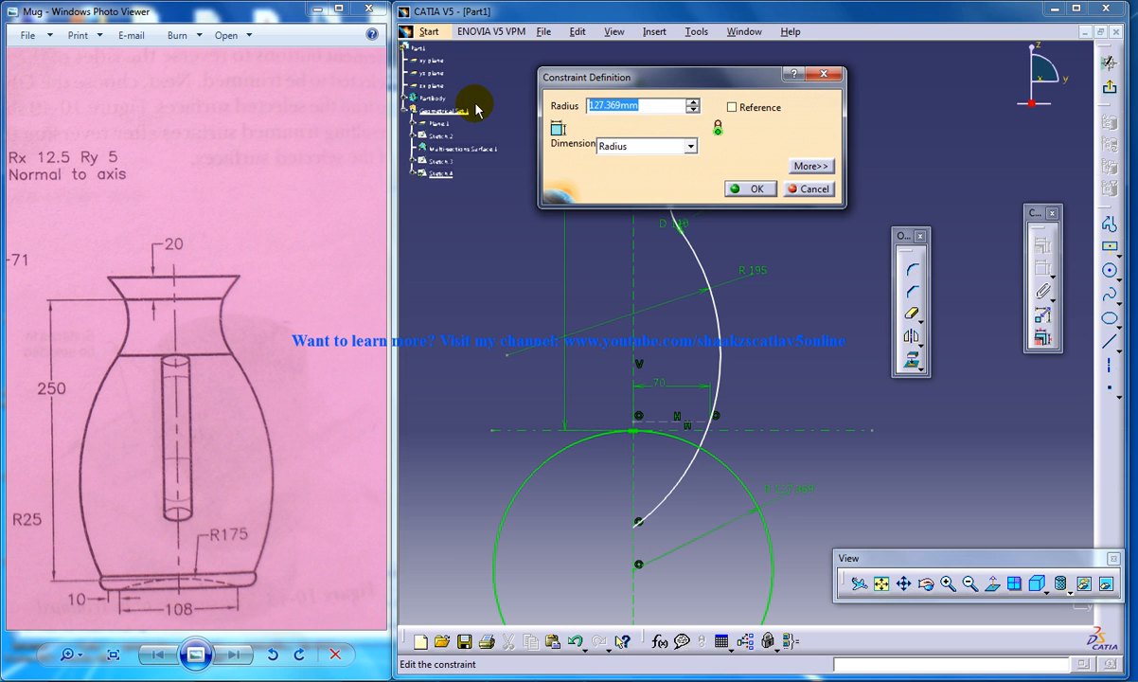
{"action": "left_click", "coordinate": [756, 190]}
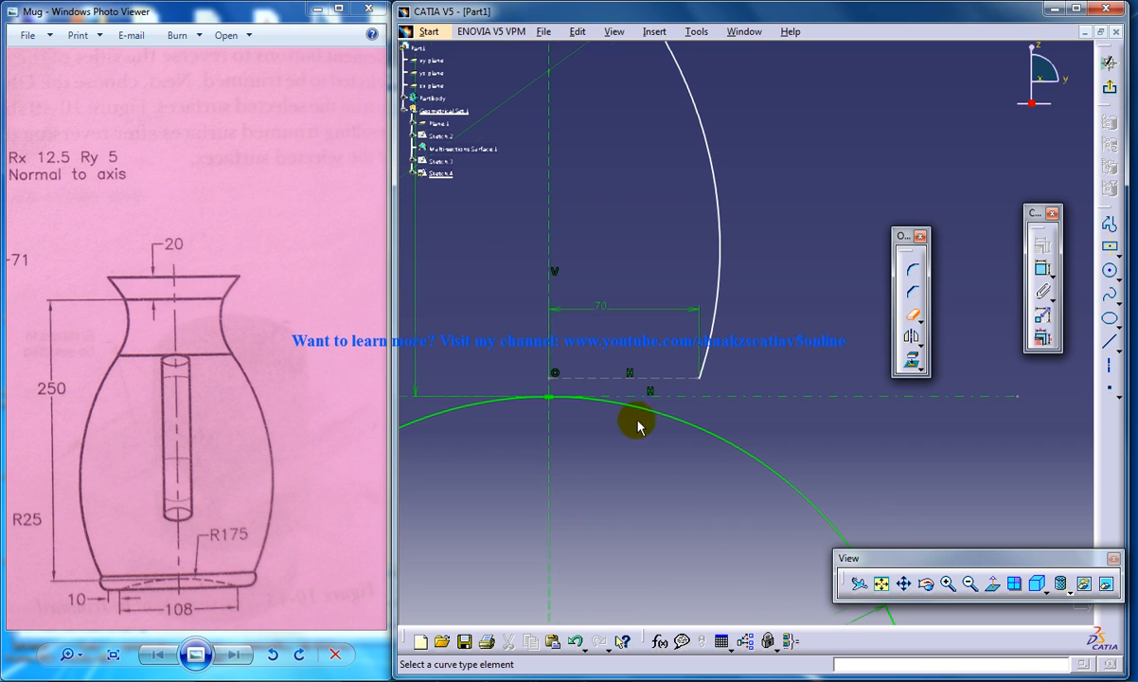
{"action": "mouse_move", "coordinate": [185, 591]}
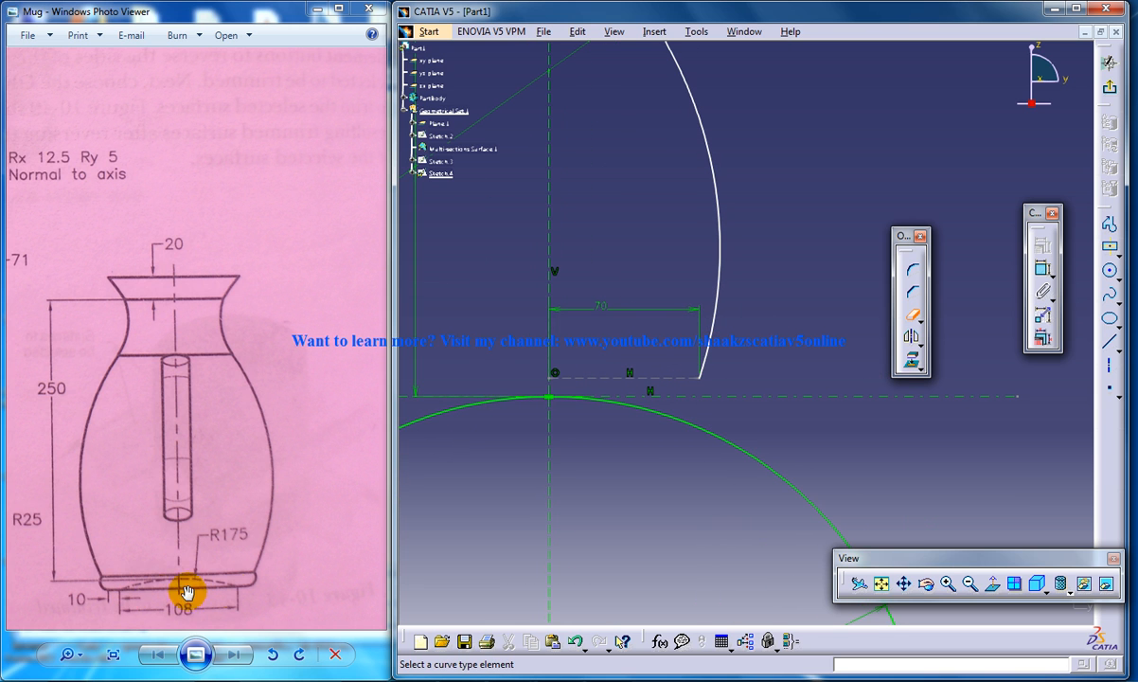
{"action": "mouse_move", "coordinate": [868, 367]}
{"action": "type", "text": "54"}
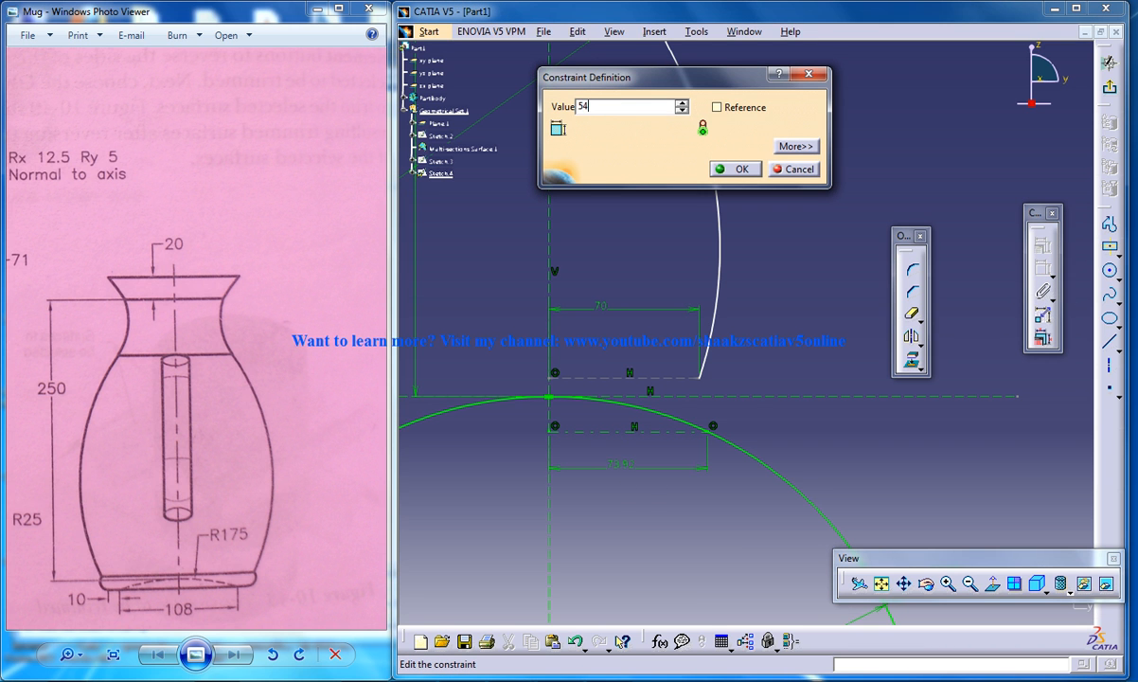
- Confirm the 54 mm horizontal base width, half the drawing's 108
{"action": "left_click", "coordinate": [734, 169]}
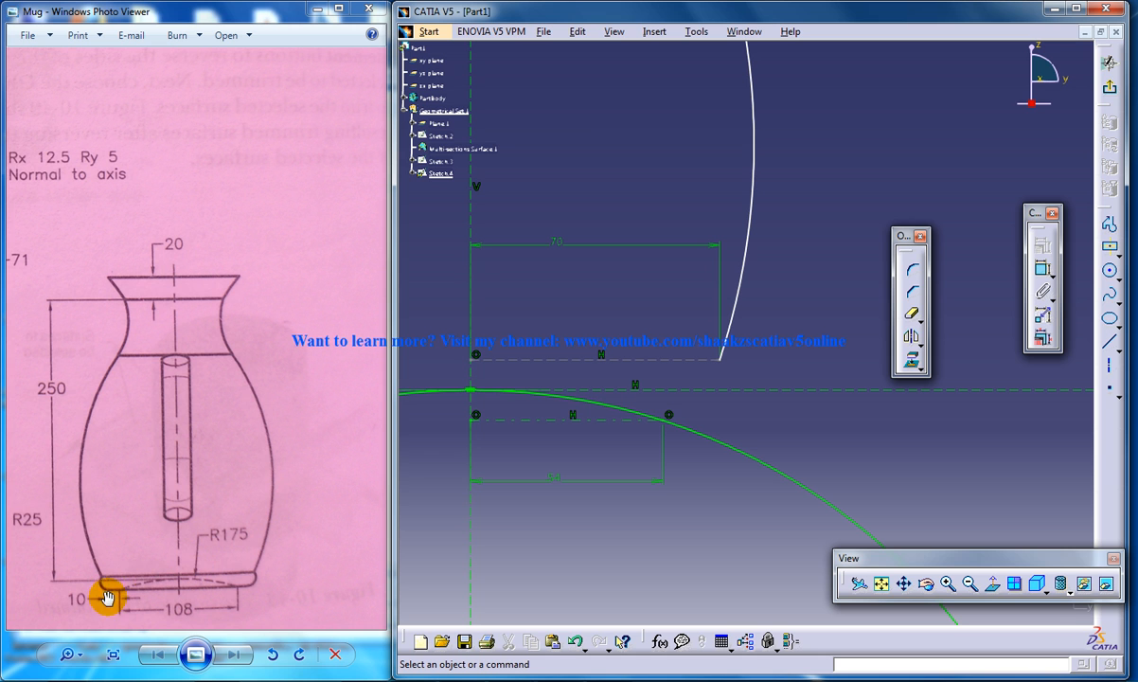
{"action": "mouse_move", "coordinate": [767, 414]}
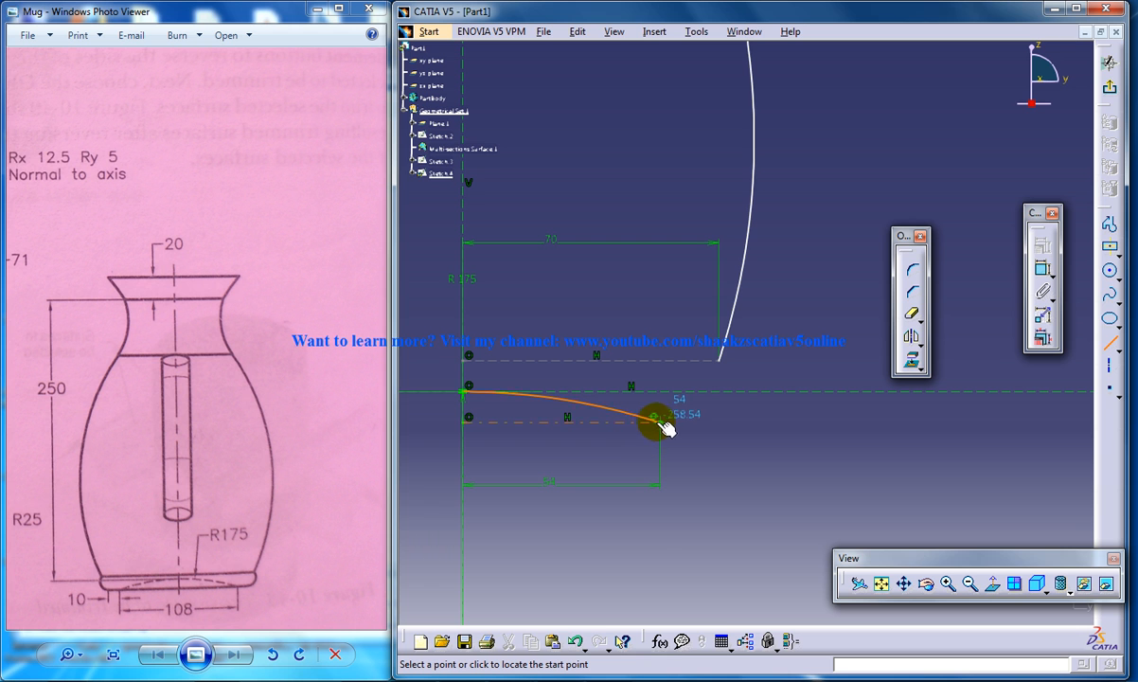
- Finish the short curved base segment and dimension it to 10 mm
{"action": "left_click", "coordinate": [655, 421]}
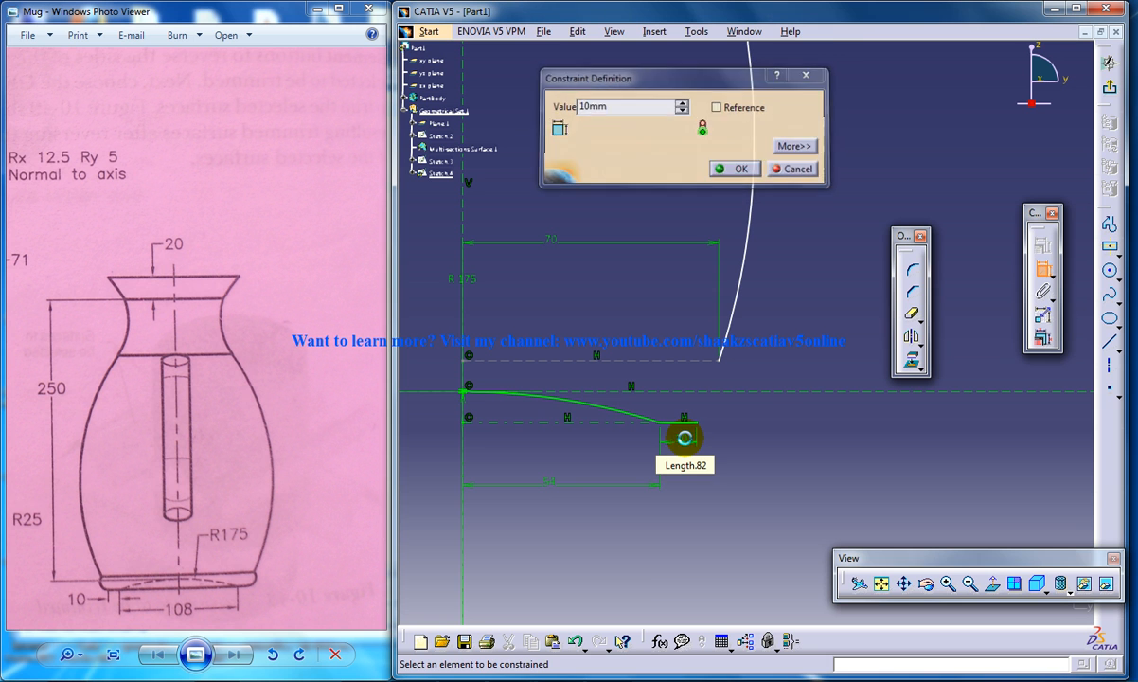
{"action": "left_click", "coordinate": [734, 169]}
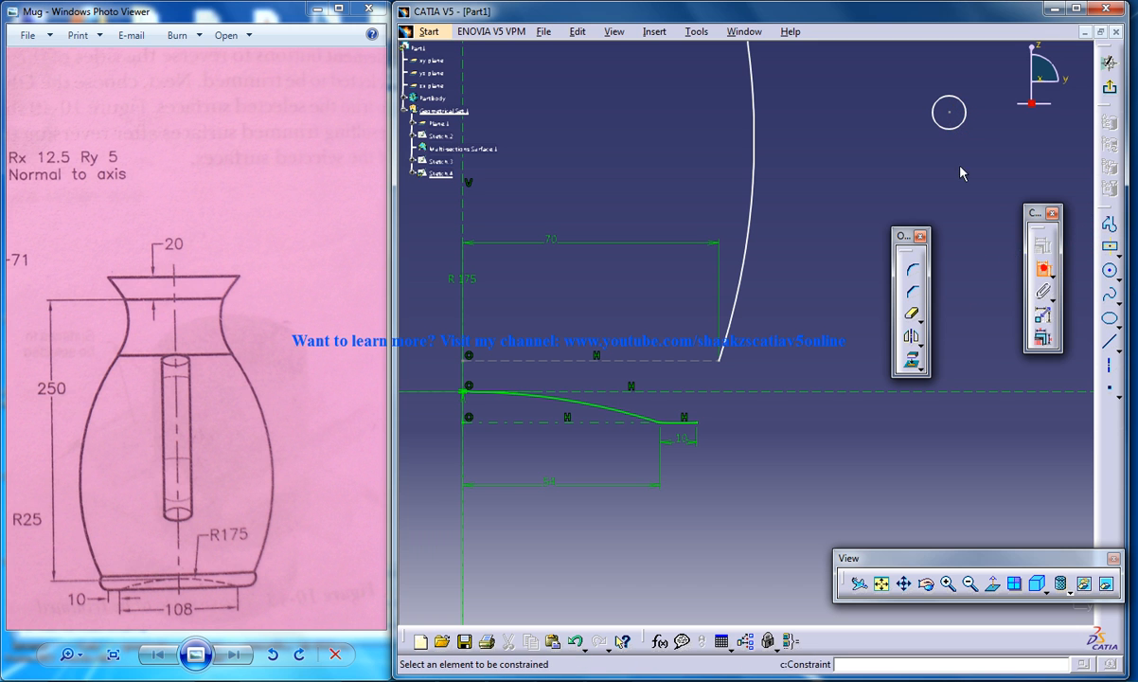
{"action": "mouse_move", "coordinate": [956, 118]}
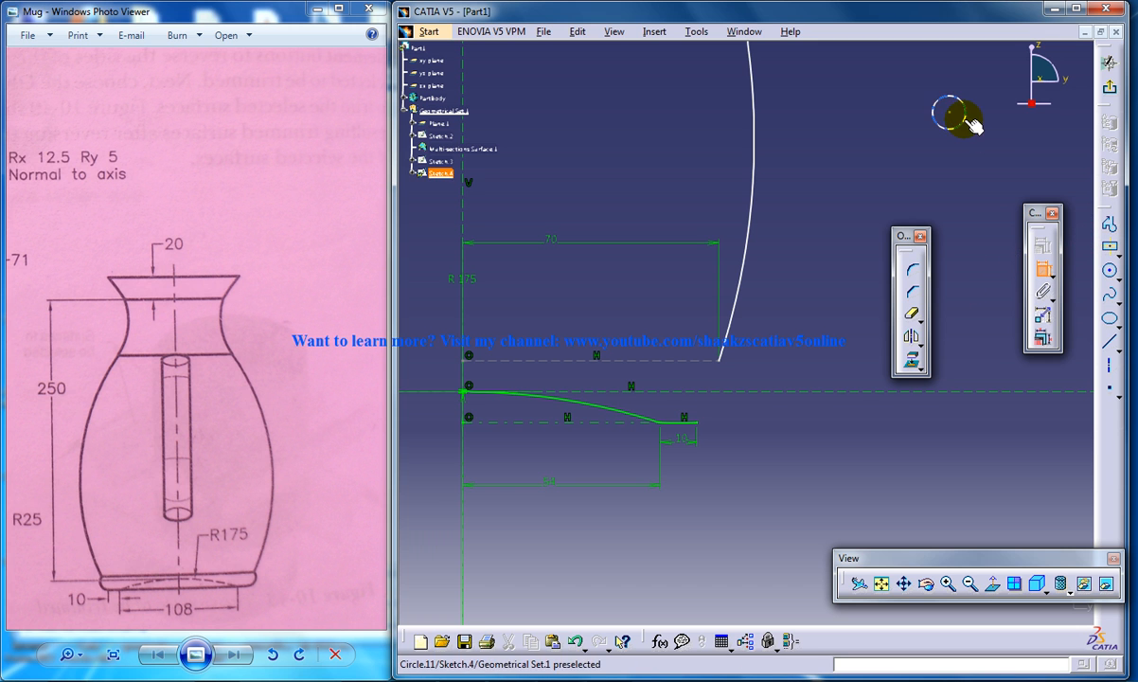
- Dimension the small circle (Circle.11) near the top by radius
{"action": "double_click", "coordinate": [947, 114]}
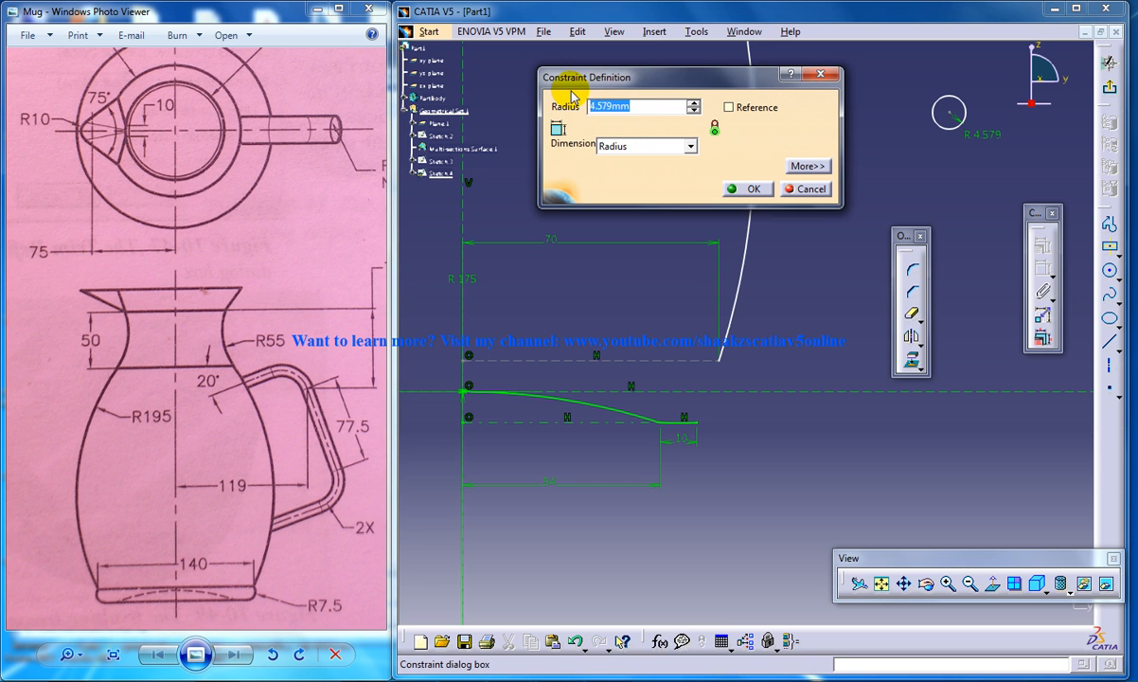
{"action": "left_click", "coordinate": [753, 190]}
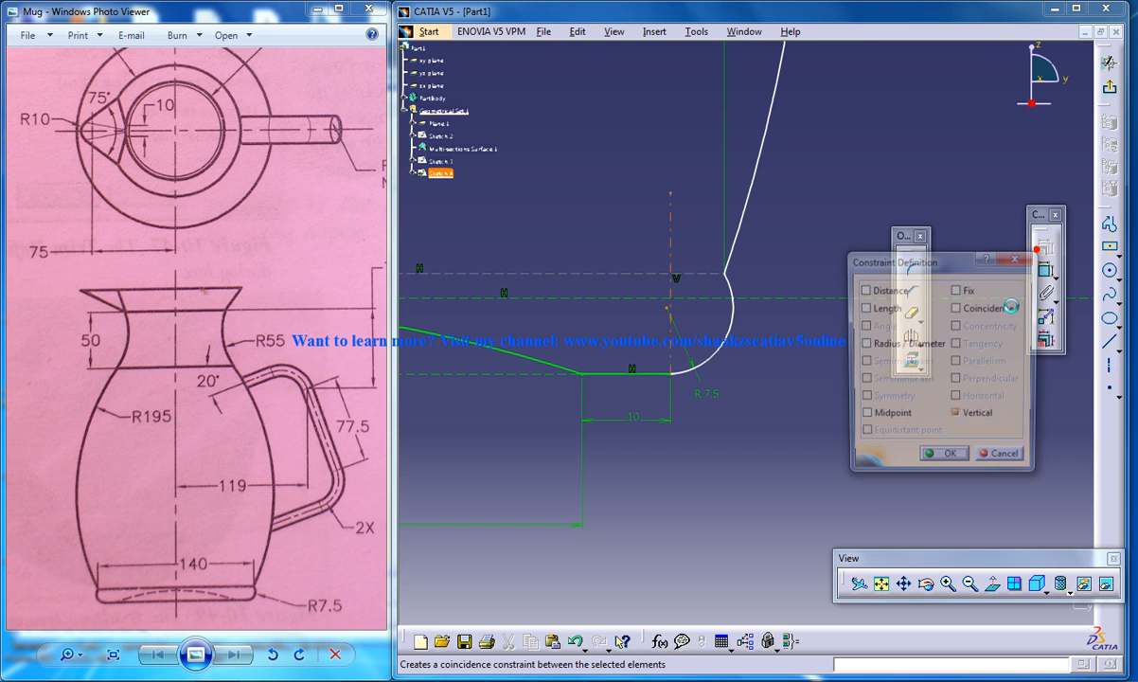
- Make the flare curve's end coincident with the neighbouring geometry
{"action": "left_click", "coordinate": [943, 453]}
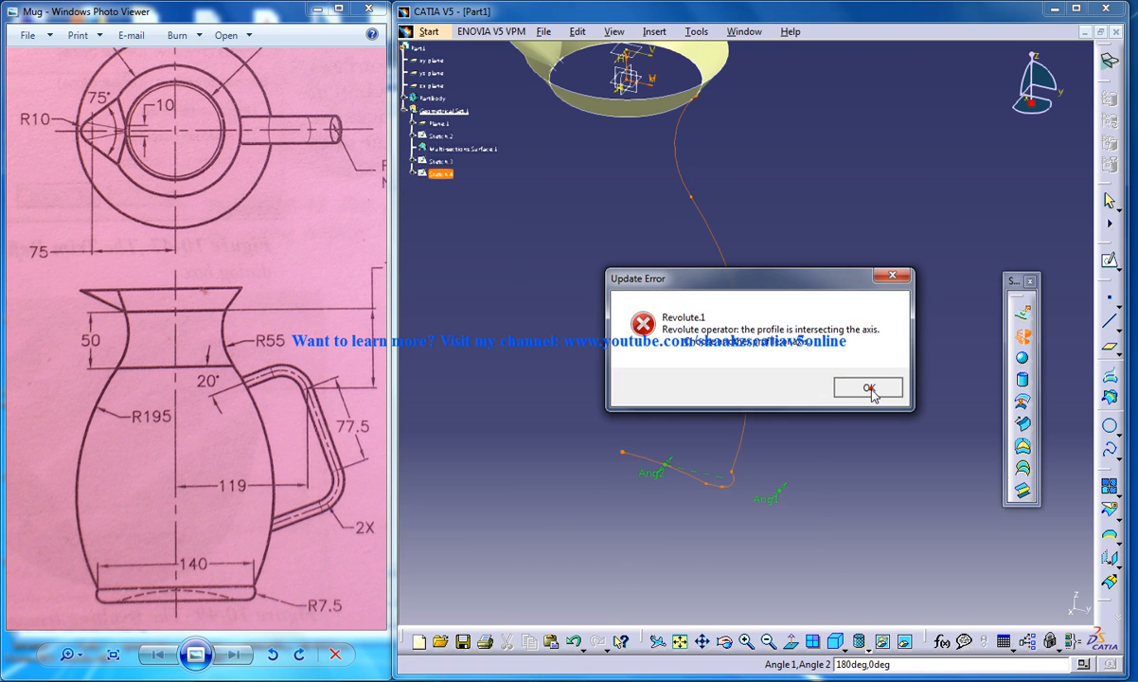
- Dismiss the profile-intersects-axis error and cancel the Revolution Surface Definition
{"action": "left_click", "coordinate": [867, 388]}
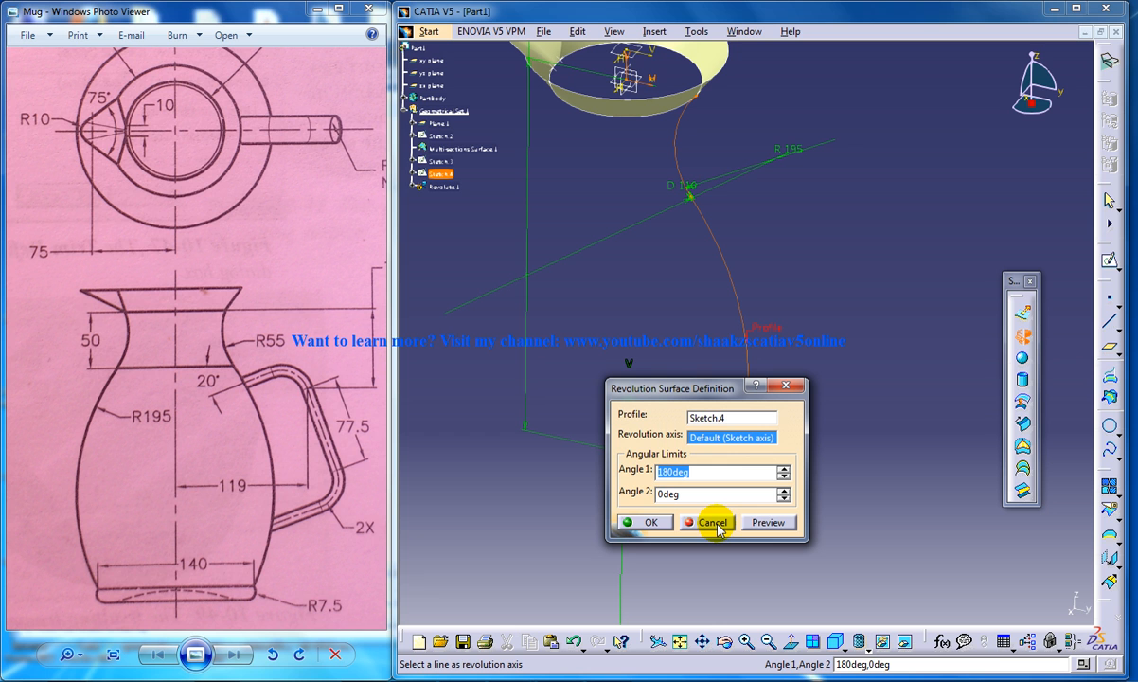
{"action": "mouse_move", "coordinate": [716, 523]}
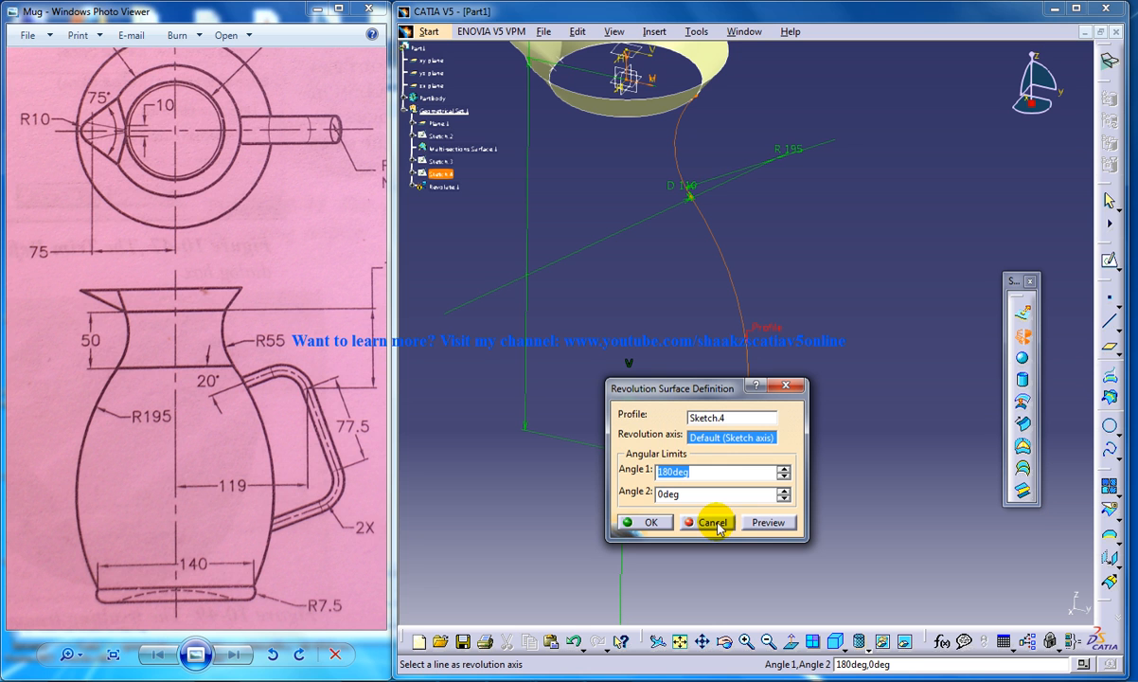
{"action": "left_click", "coordinate": [712, 523]}
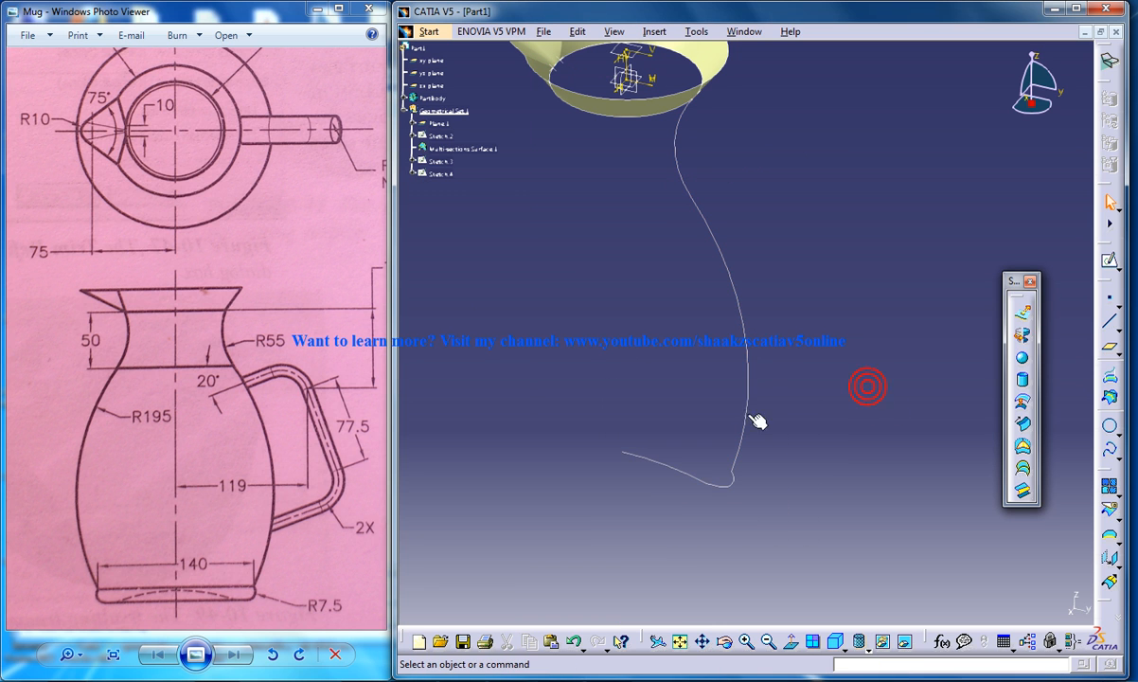
{"action": "left_click", "coordinate": [1110, 454]}
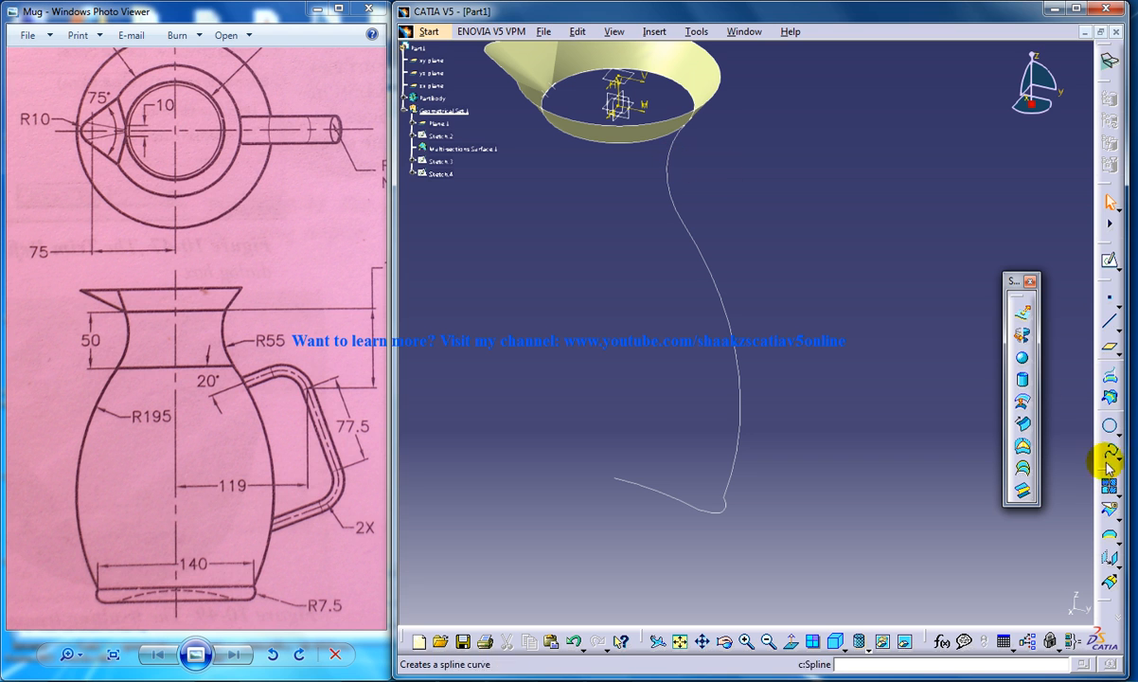
- Join Sketch.4 into a single curve and select the new Join in the tree
{"action": "left_click", "coordinate": [1110, 464]}
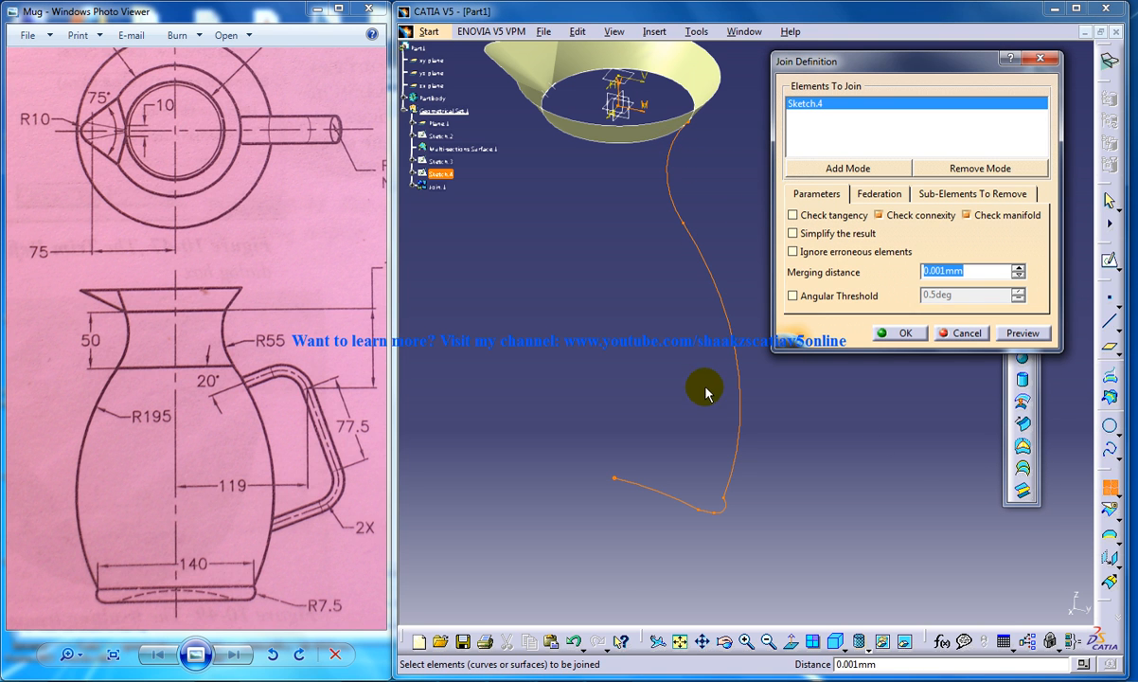
{"action": "left_click", "coordinate": [901, 333]}
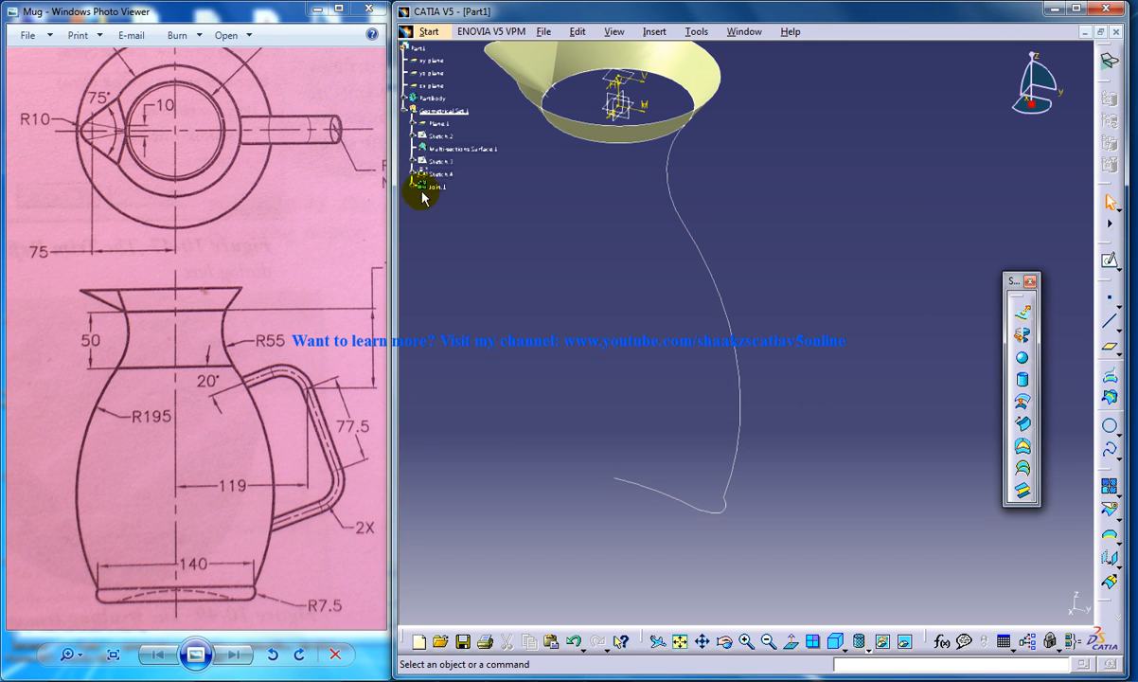
{"action": "left_click", "coordinate": [436, 186]}
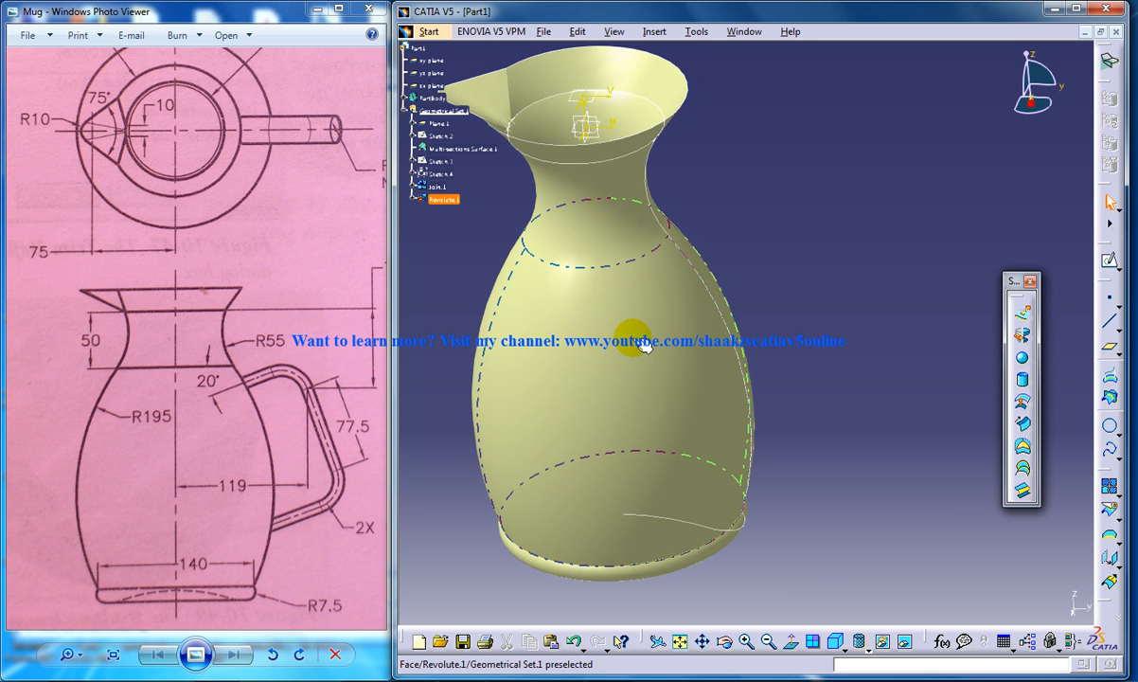
- Orbit the revolved mug body to inspect its surface from other sides
{"action": "left_click_drag", "start_coordinate": [644, 345], "coordinate": [659, 303]}
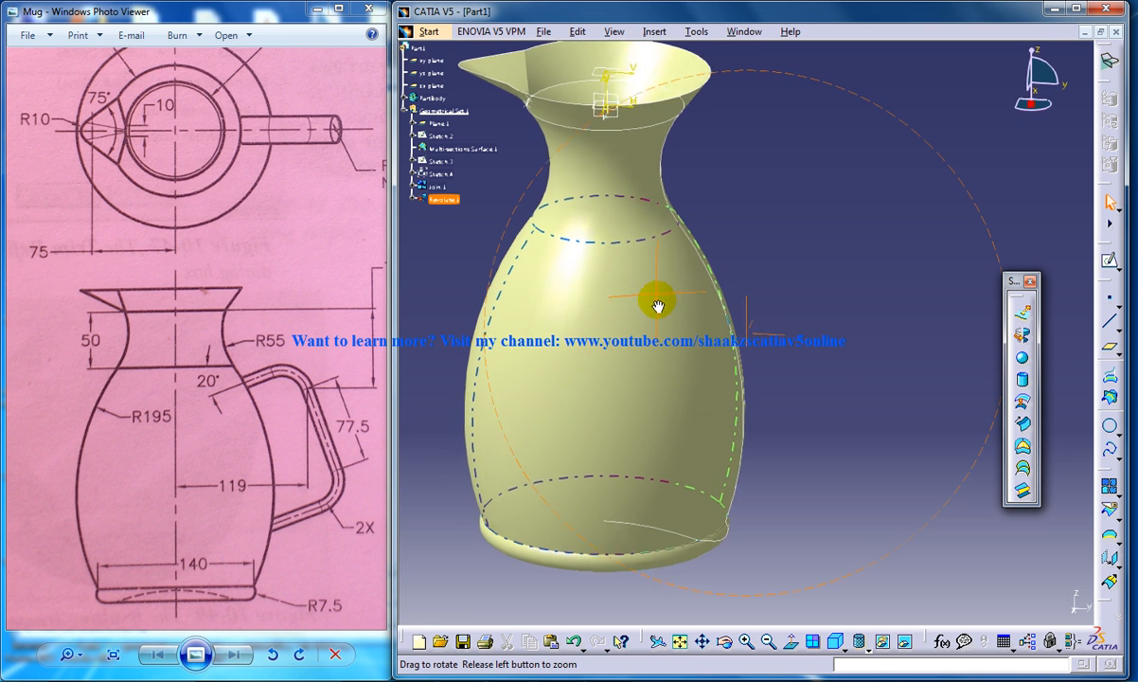
{"action": "left_click_drag", "start_coordinate": [659, 303], "coordinate": [729, 265]}
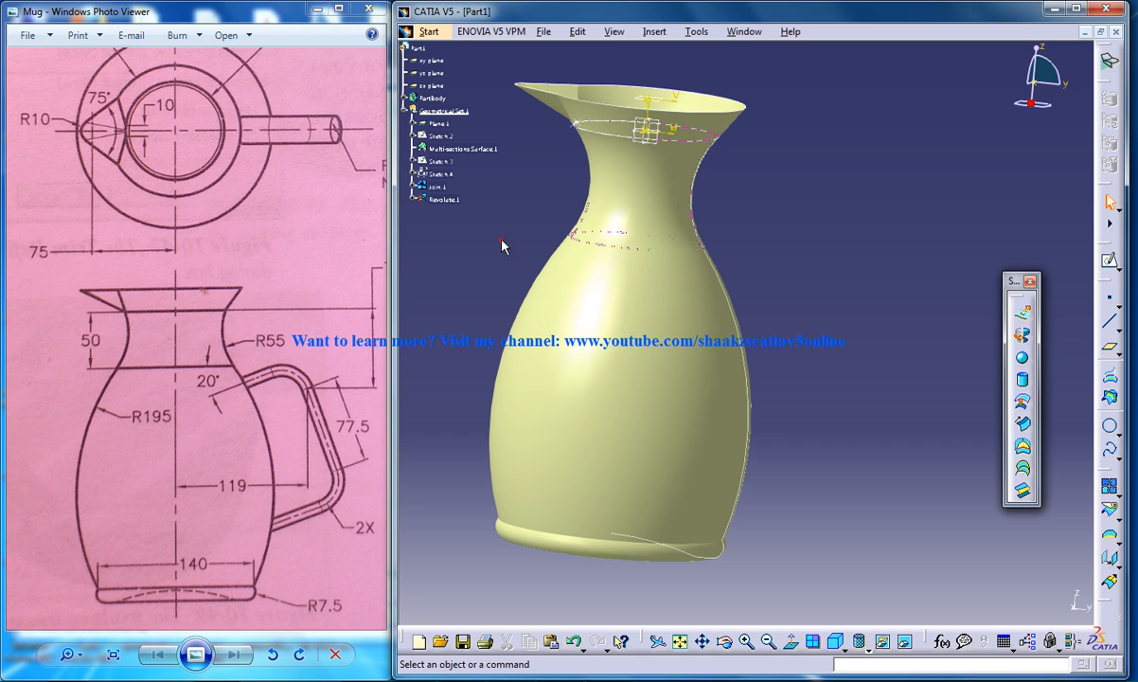
{"action": "mouse_move", "coordinate": [591, 207]}
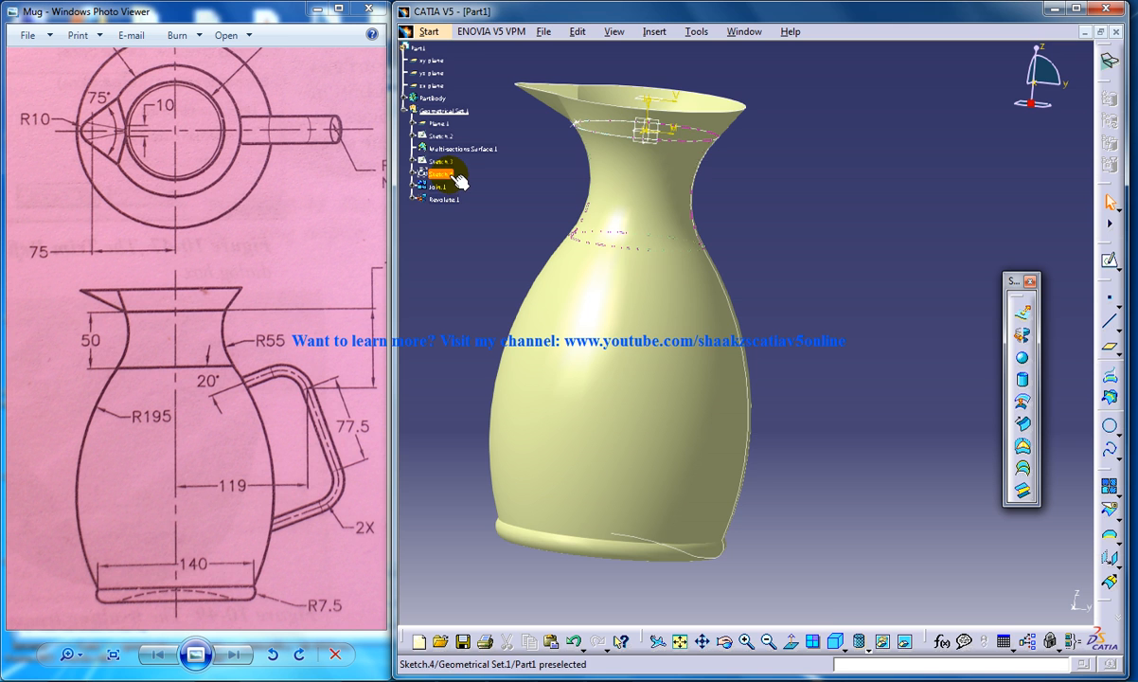
- Edit a dimension in Sketch.4 so the revolved jug body updates to the reshaped profile
{"action": "double_click", "coordinate": [441, 174]}
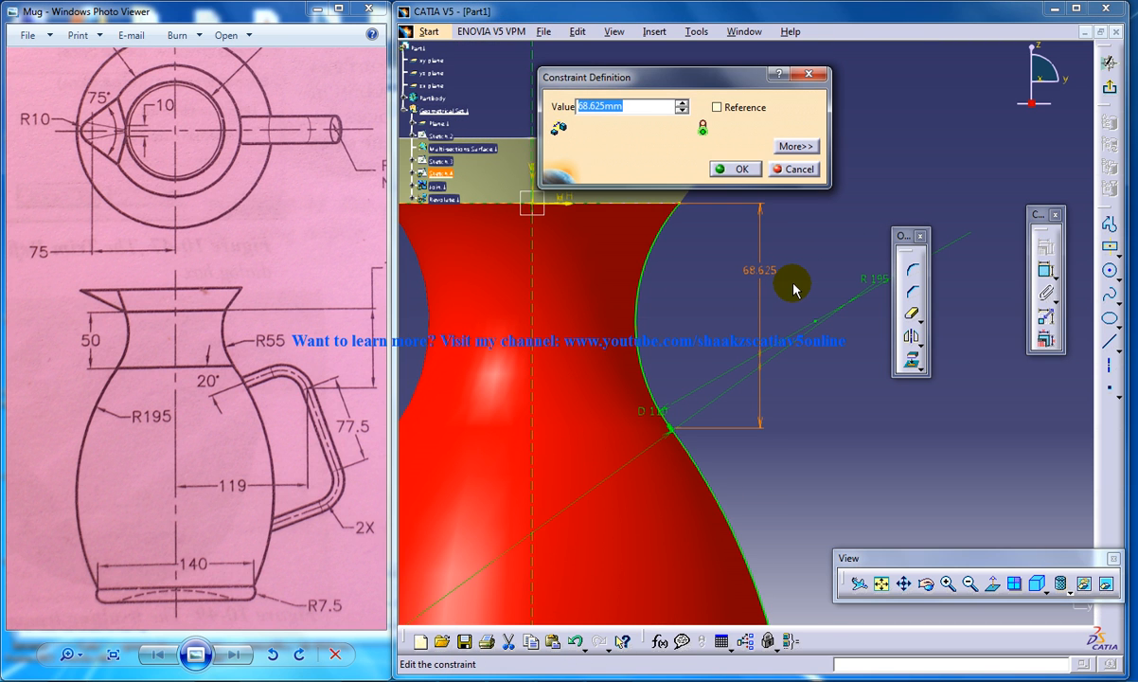
{"action": "left_click", "coordinate": [734, 169]}
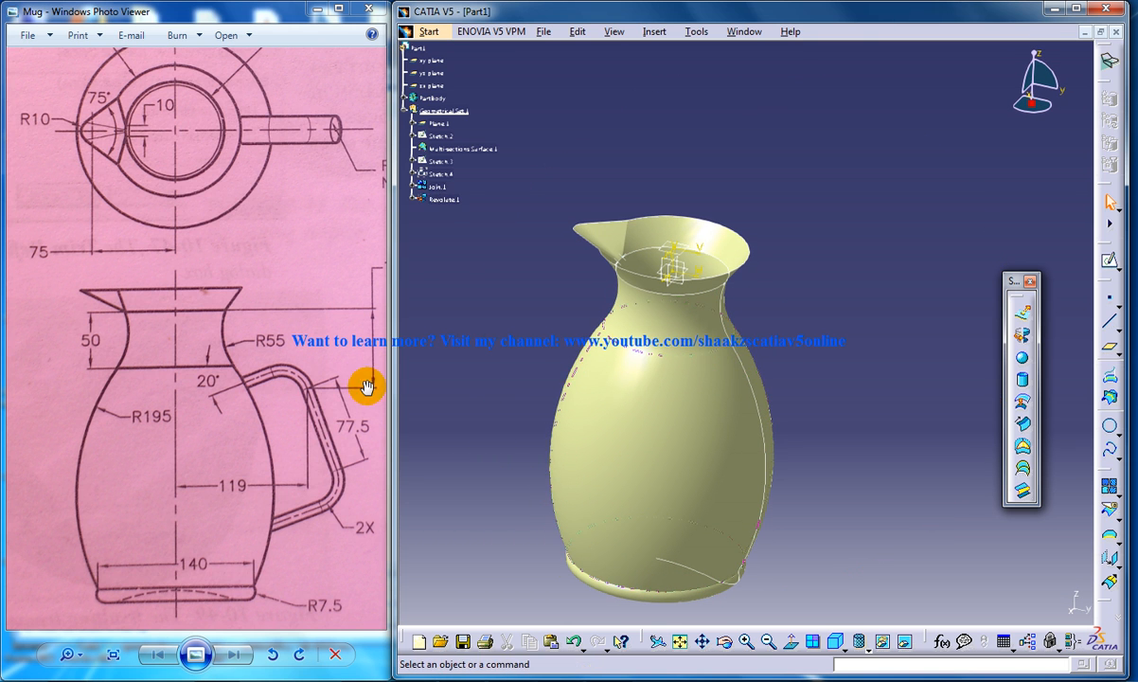
{"action": "mouse_move", "coordinate": [275, 368]}
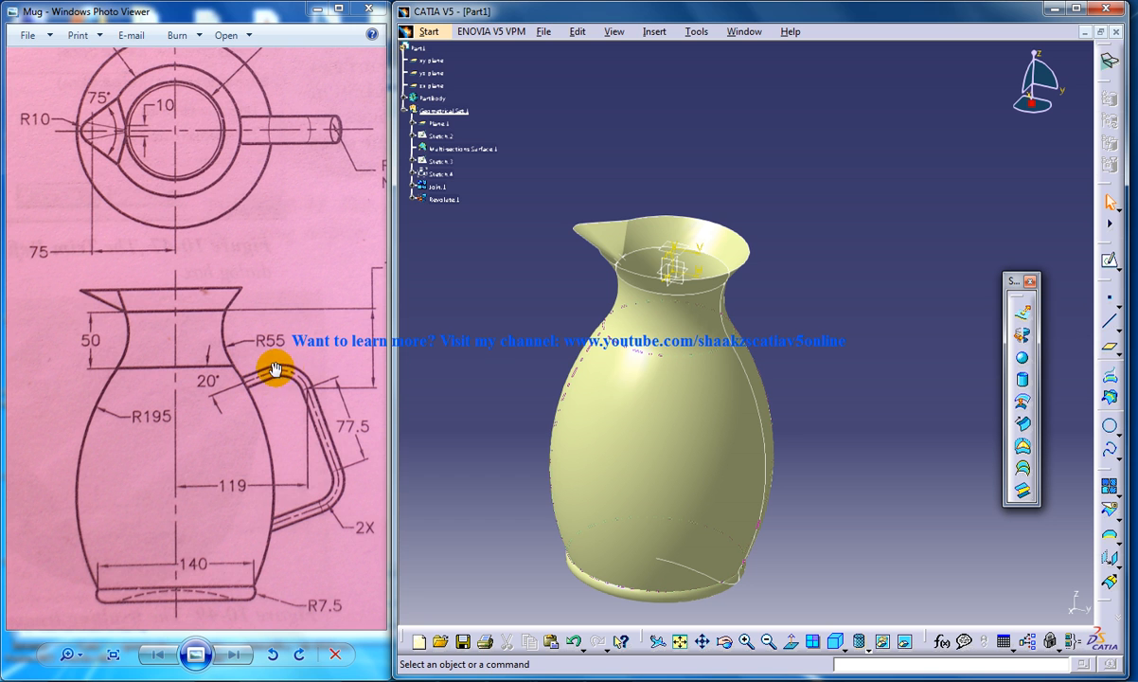
{"action": "mouse_move", "coordinate": [178, 358]}
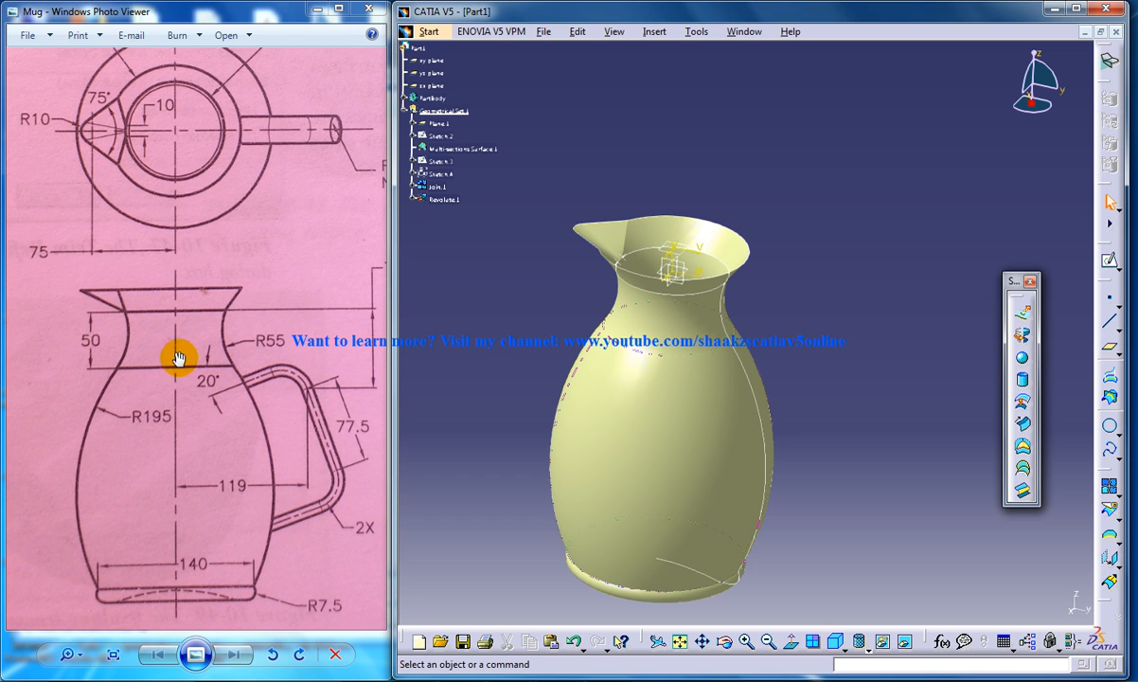
{"action": "mouse_move", "coordinate": [253, 320]}
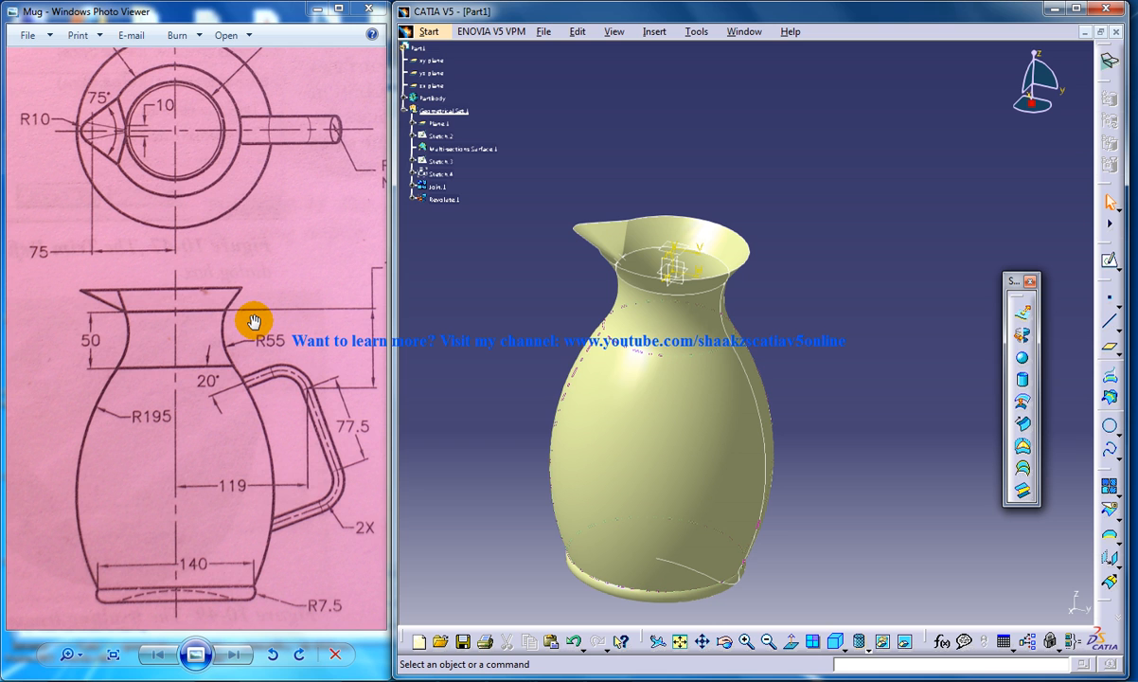